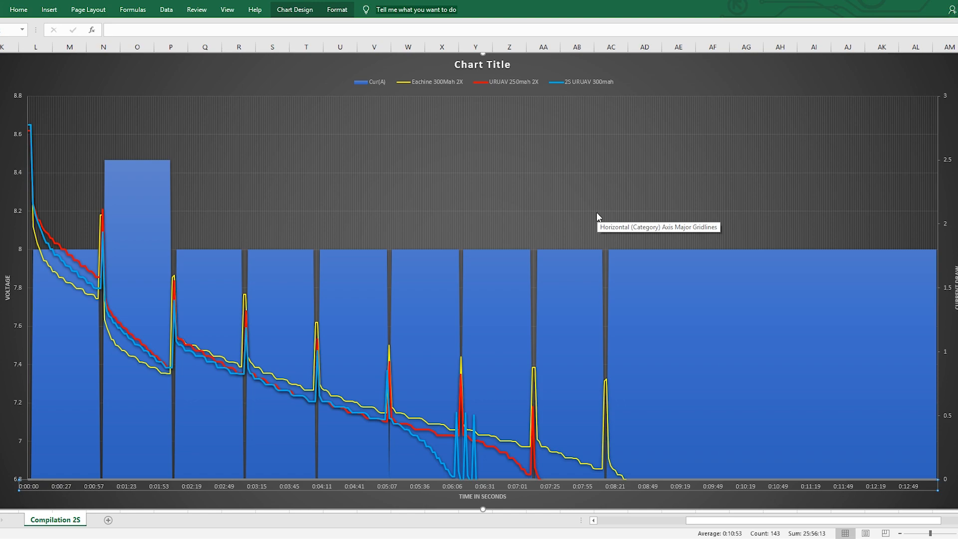
pyautogui.moveTo(638, 256)
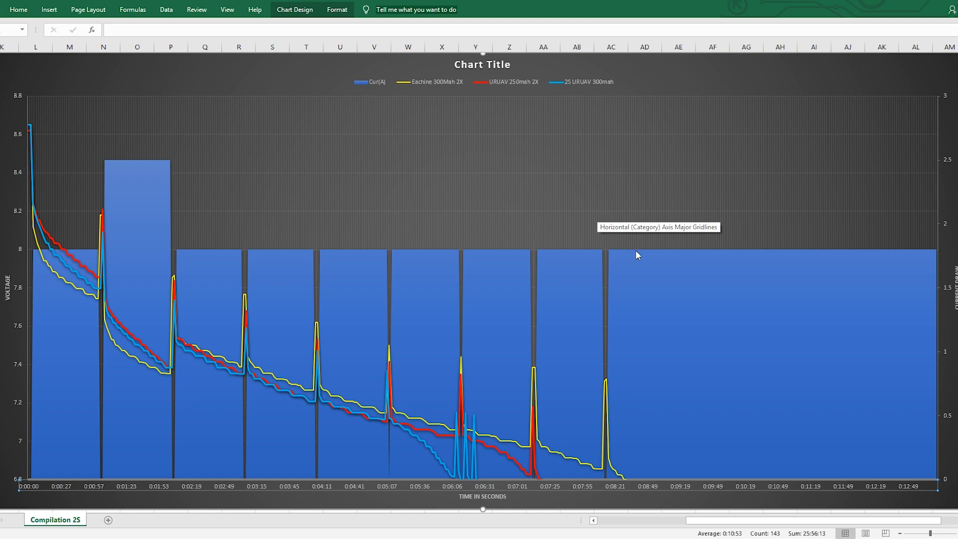
pyautogui.moveTo(22, 257)
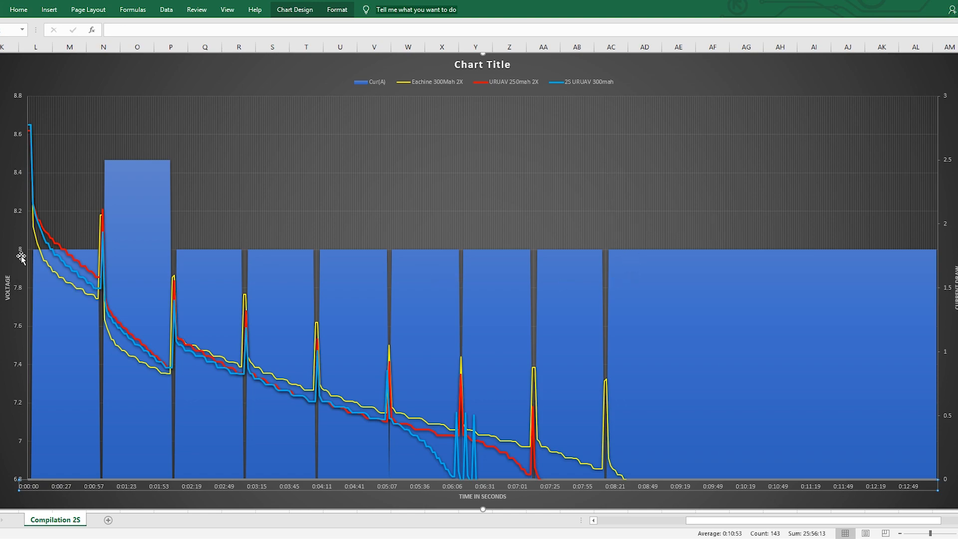
pyautogui.moveTo(15, 146)
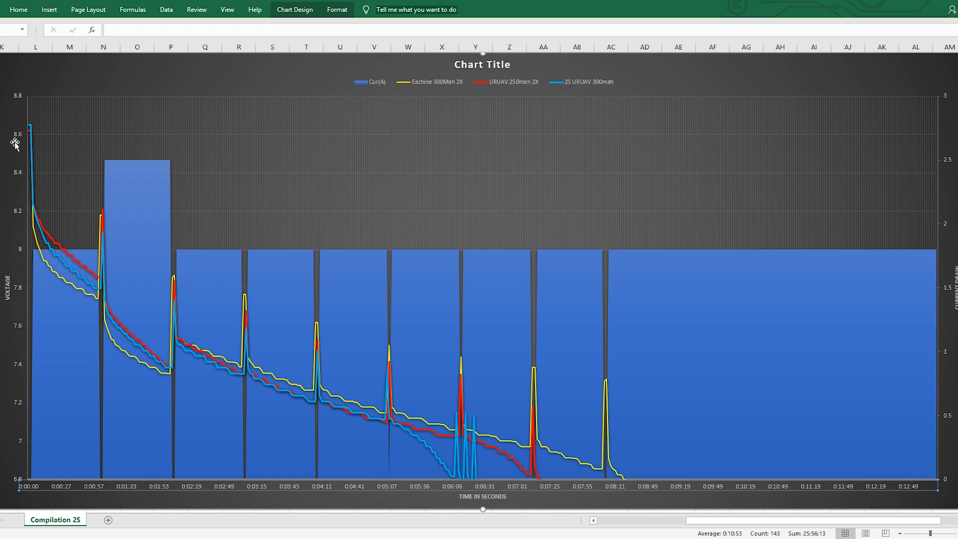
pyautogui.moveTo(58, 168)
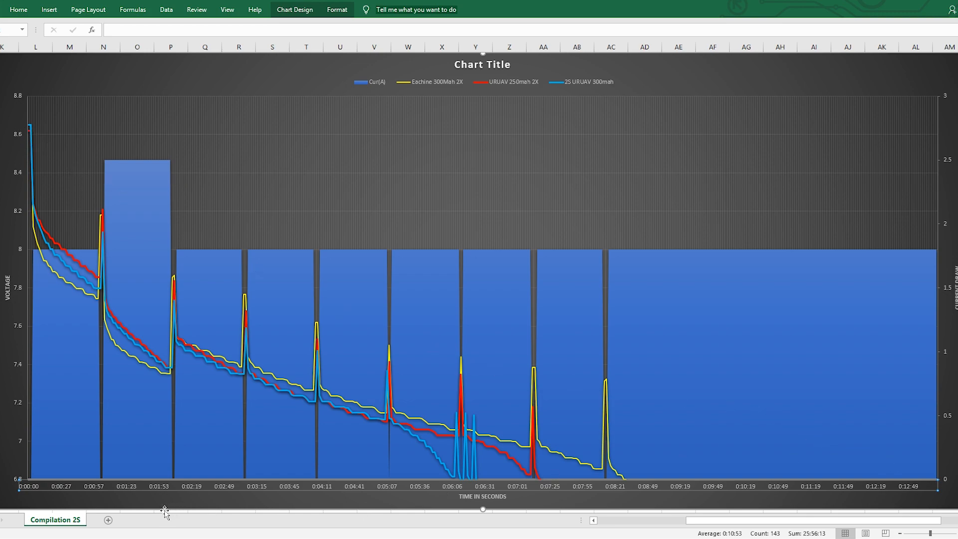
pyautogui.moveTo(623, 493)
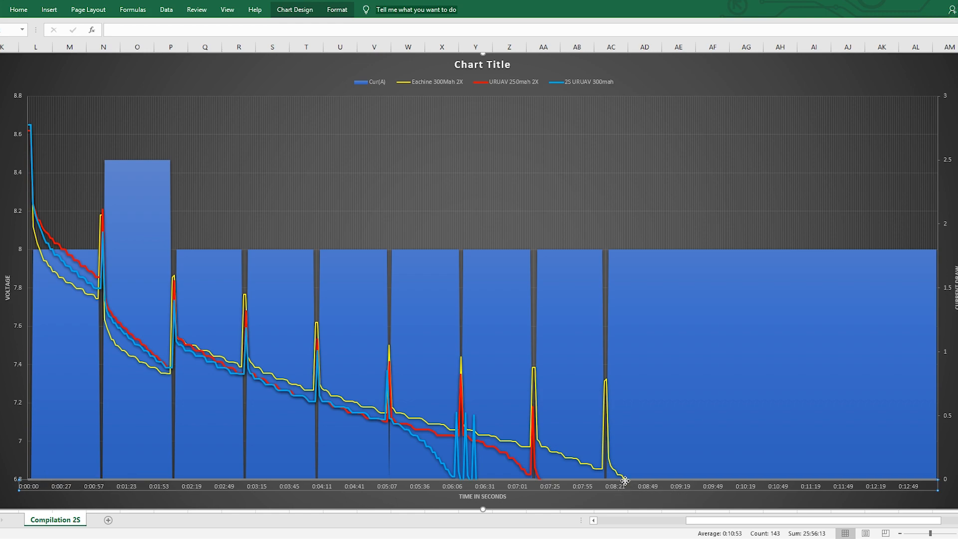
pyautogui.moveTo(631, 489)
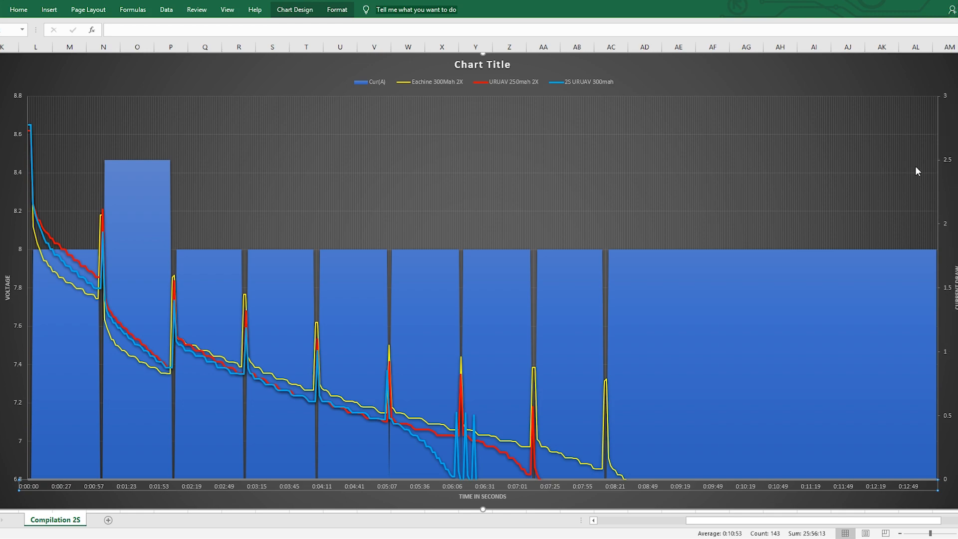
pyautogui.moveTo(954, 161)
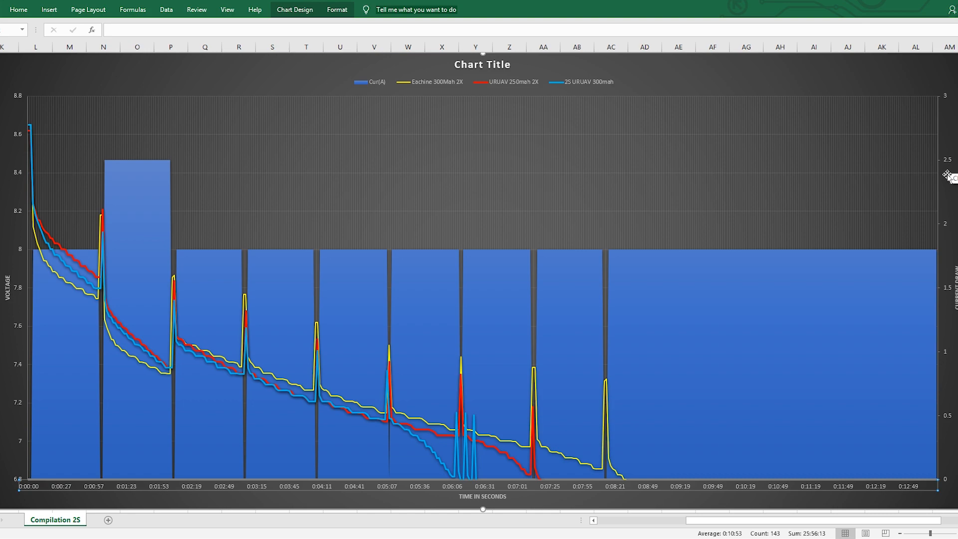
pyautogui.moveTo(945, 180)
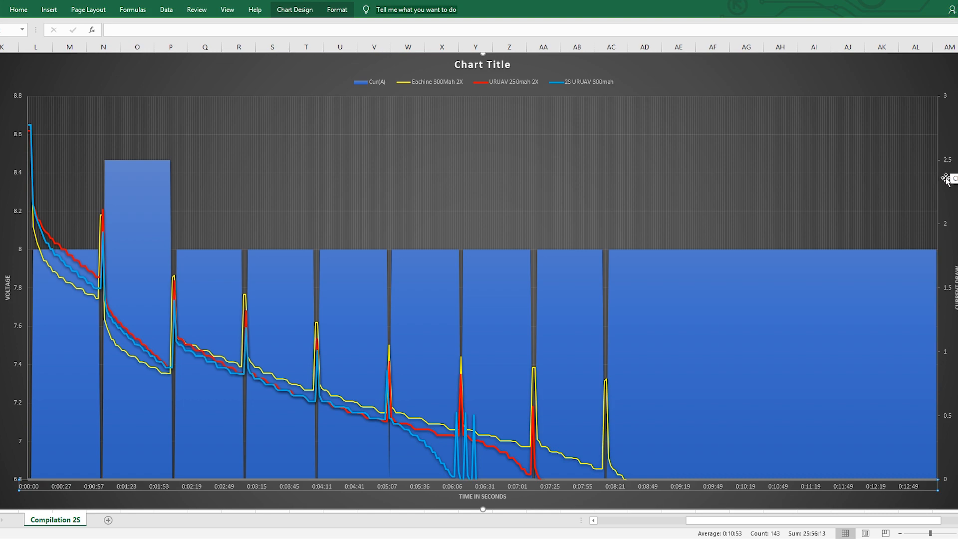
pyautogui.moveTo(905, 245)
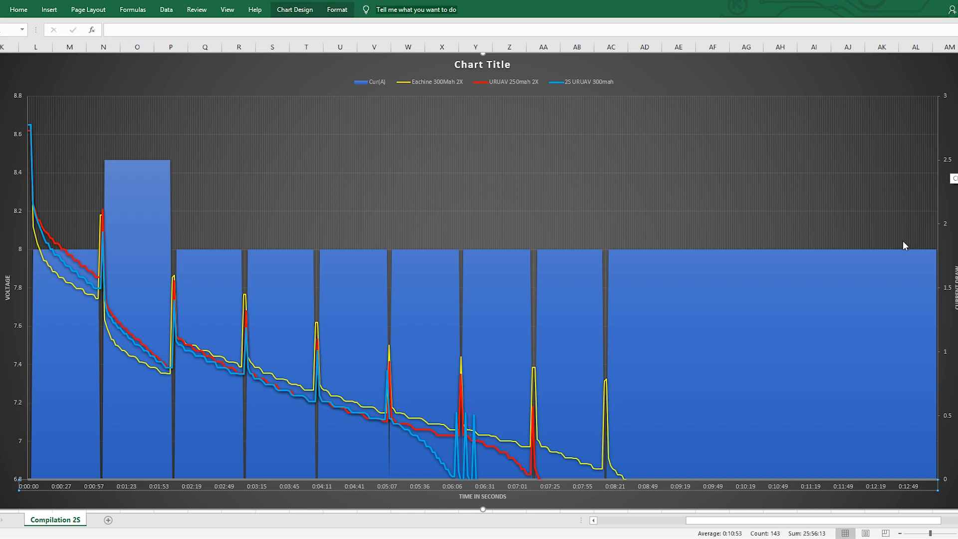
pyautogui.moveTo(848, 260)
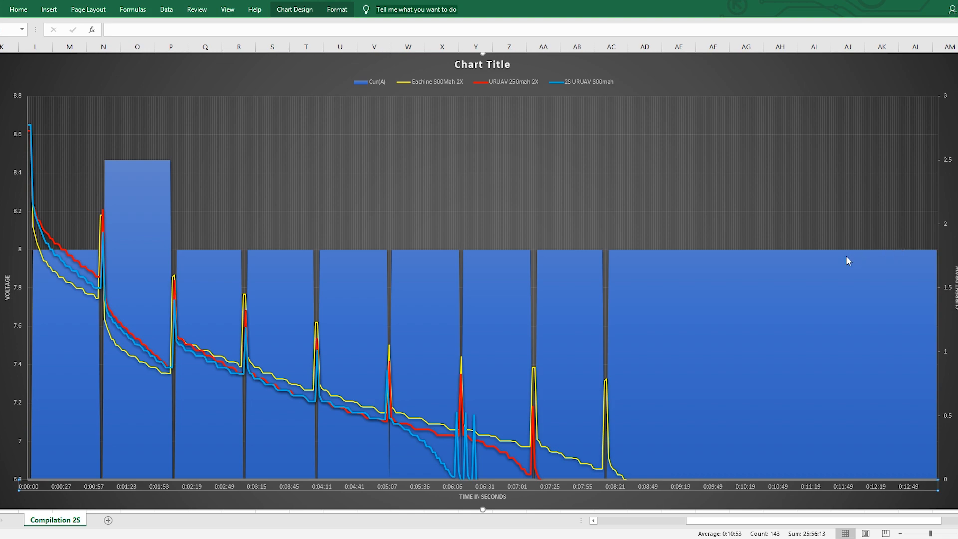
pyautogui.moveTo(848, 261)
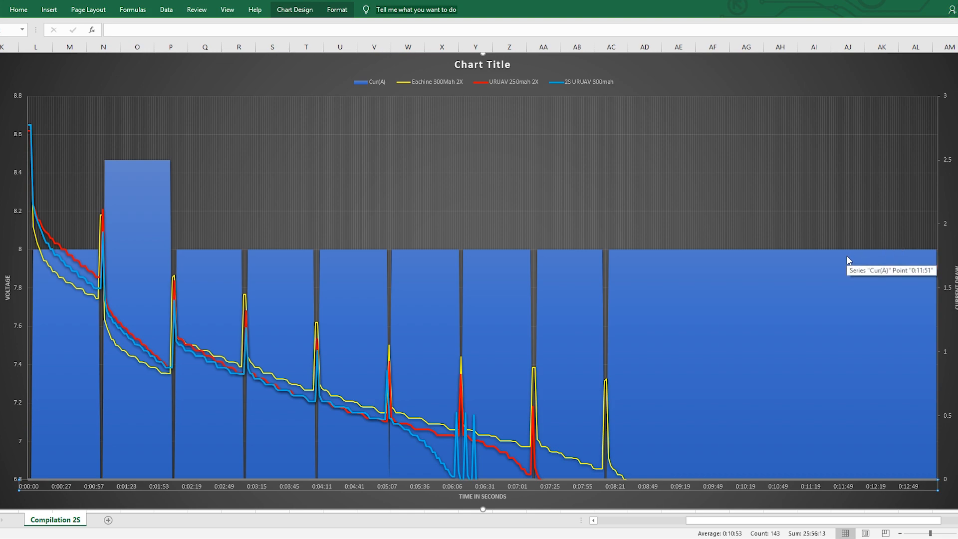
pyautogui.moveTo(833, 272)
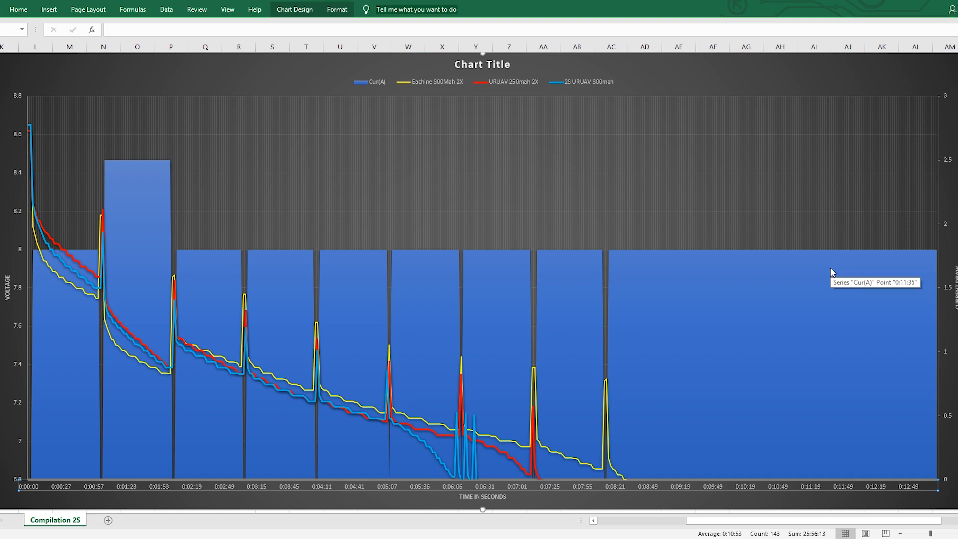
pyautogui.moveTo(64, 290)
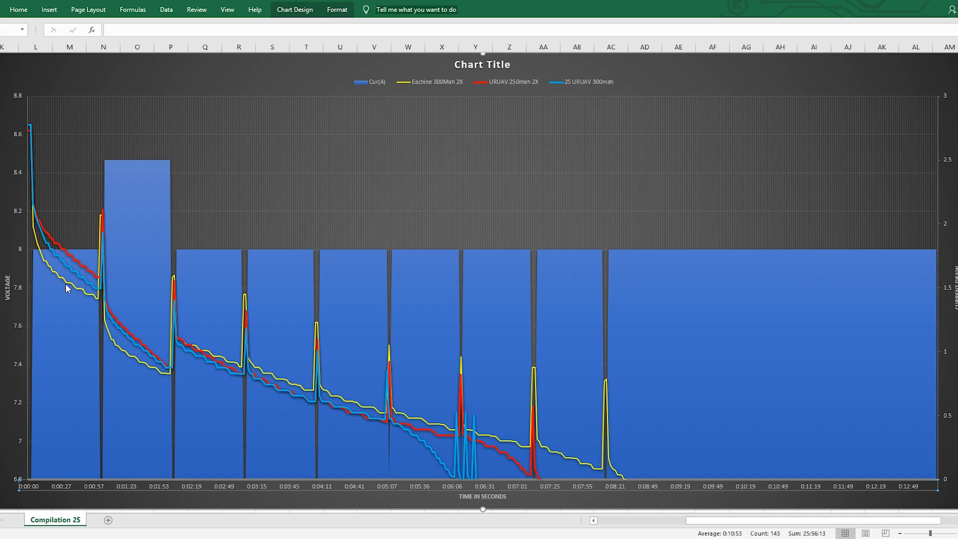
pyautogui.moveTo(74, 273)
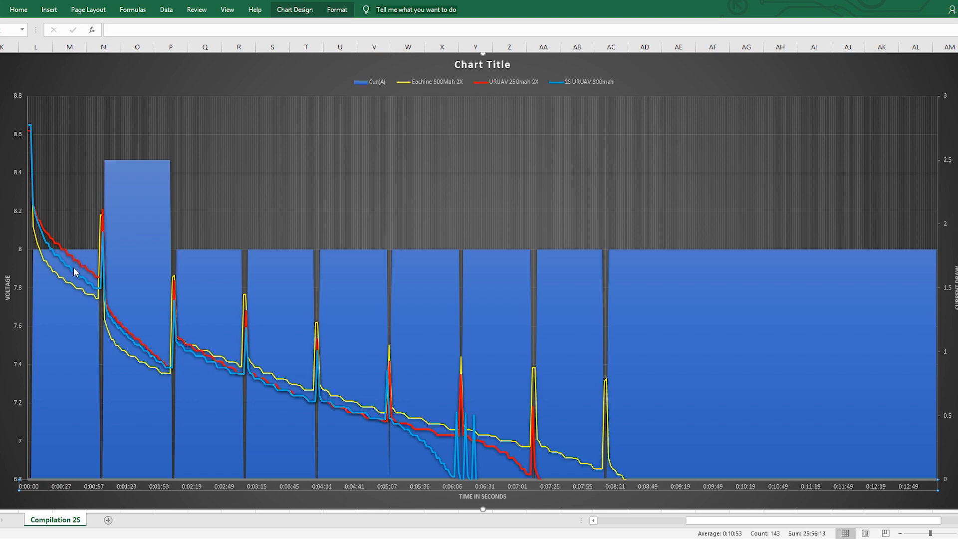
pyautogui.moveTo(50, 311)
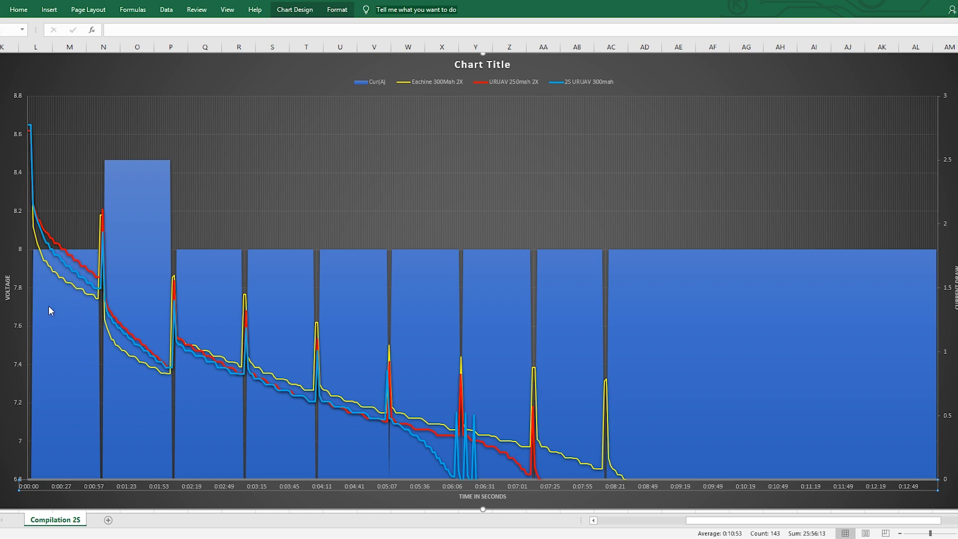
pyautogui.moveTo(131, 351)
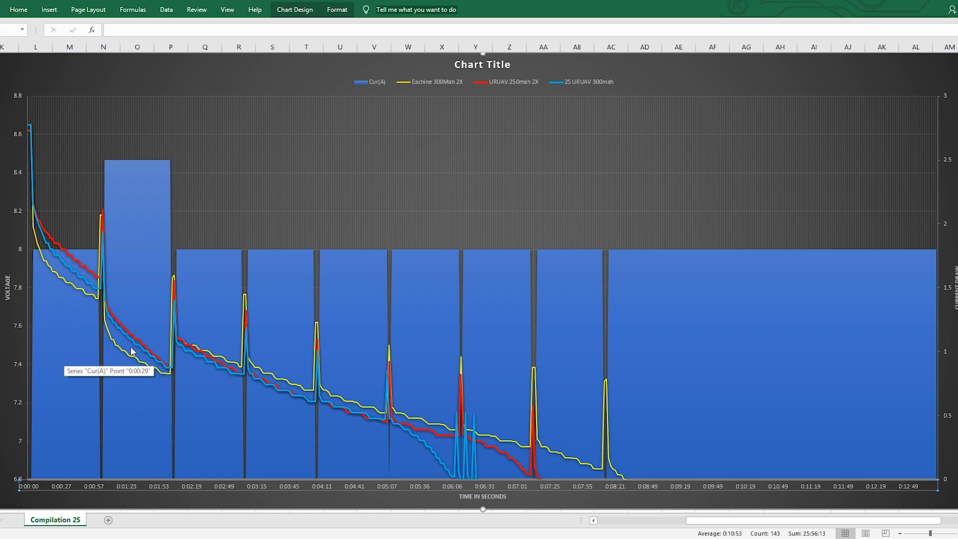
pyautogui.moveTo(141, 178)
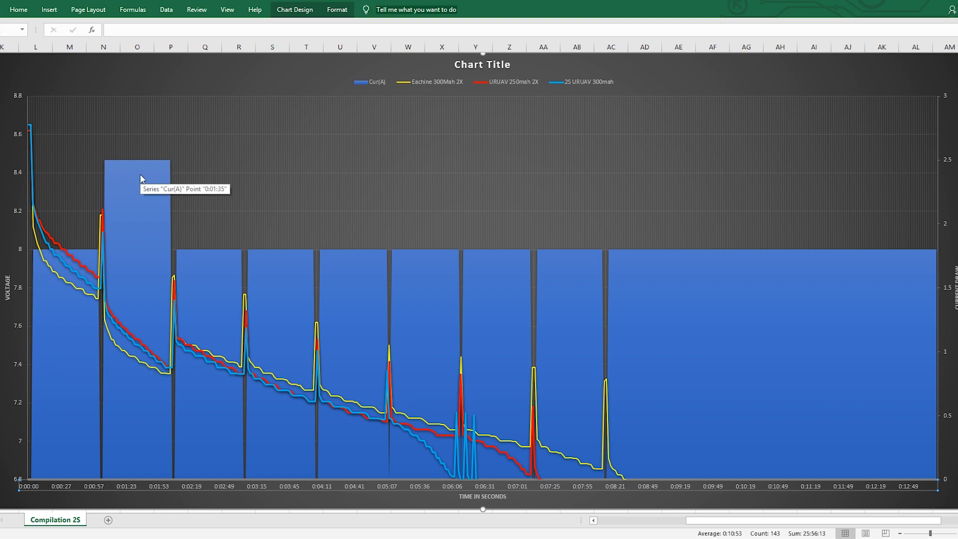
pyautogui.moveTo(211, 291)
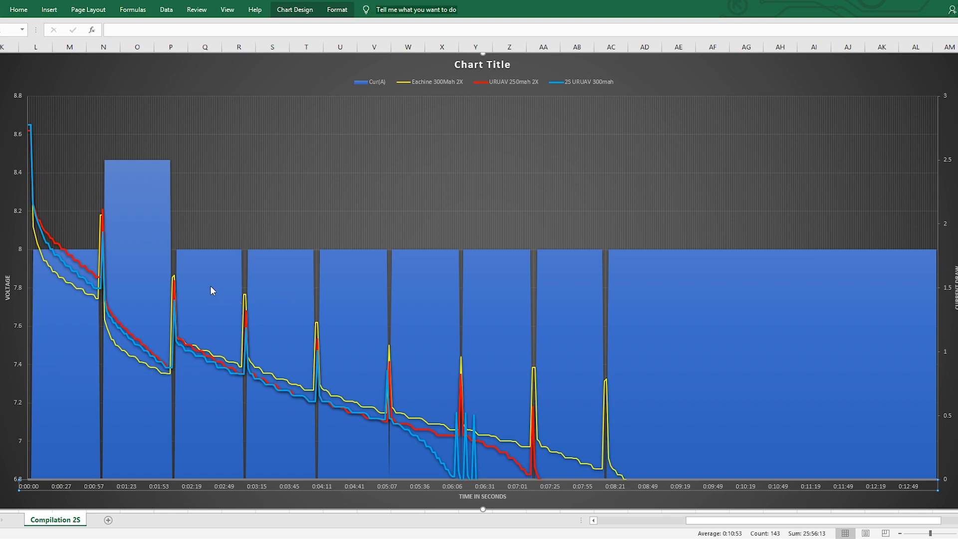
pyautogui.moveTo(220, 286)
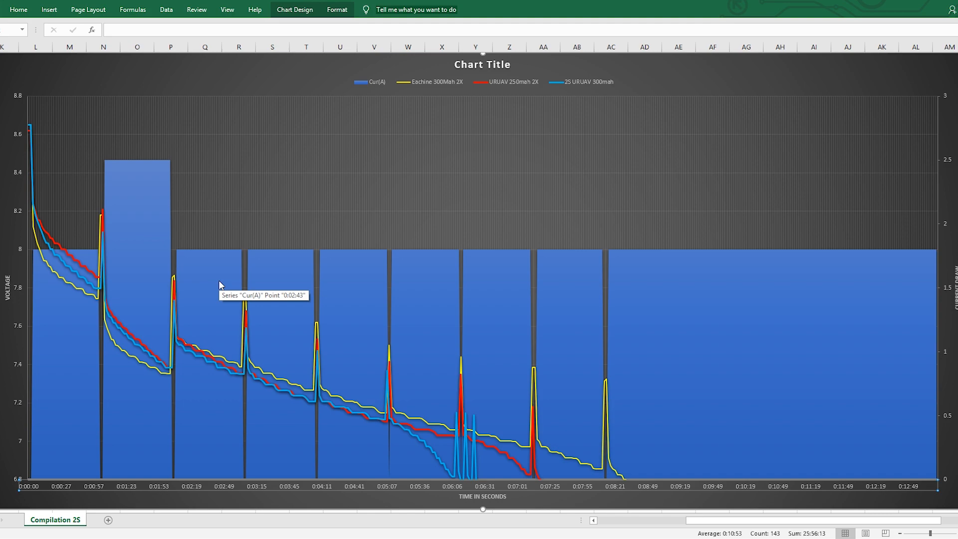
pyautogui.moveTo(569, 301)
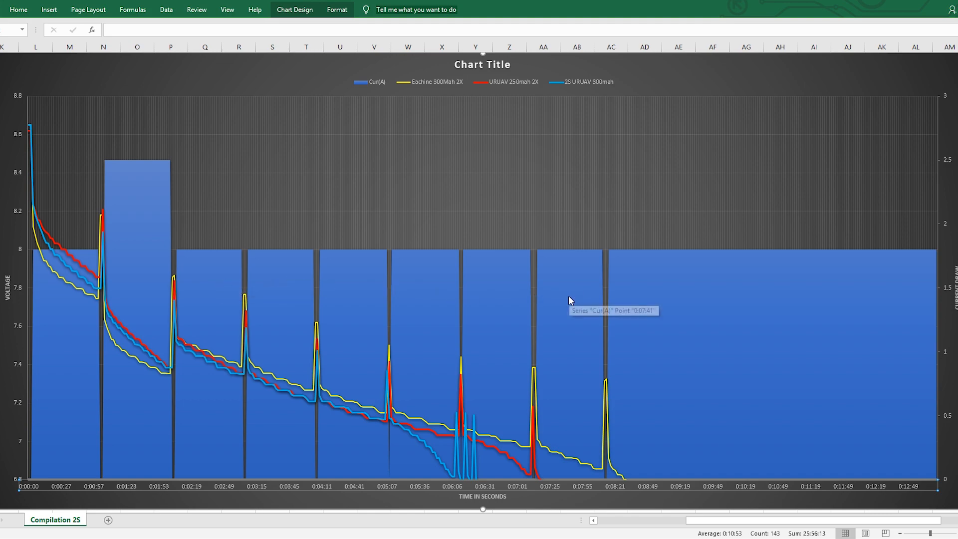
pyautogui.moveTo(568, 310)
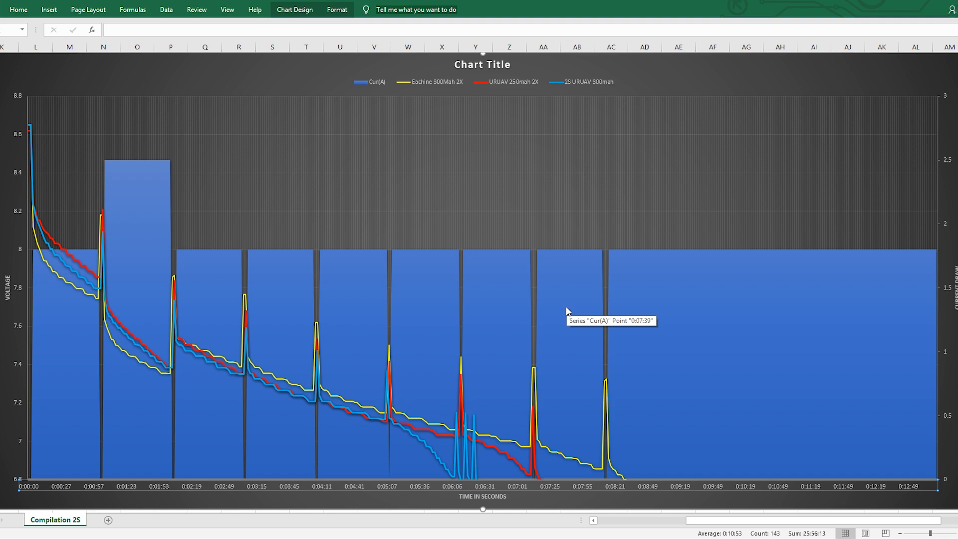
pyautogui.moveTo(404, 333)
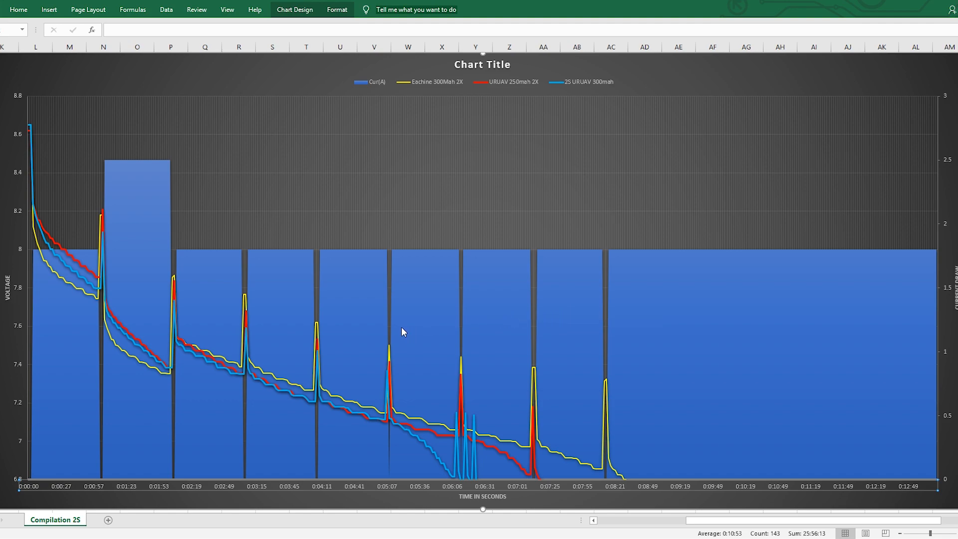
pyautogui.moveTo(433, 90)
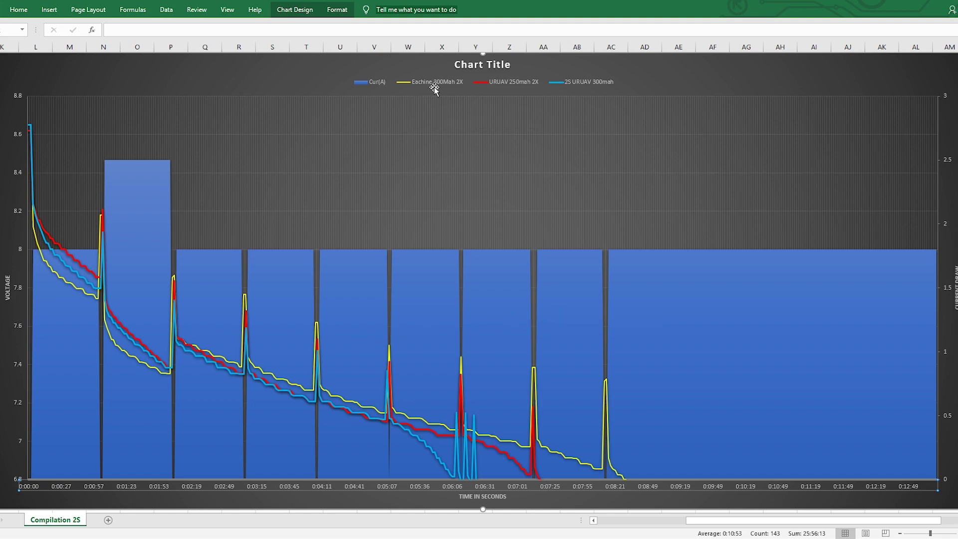
pyautogui.moveTo(463, 90)
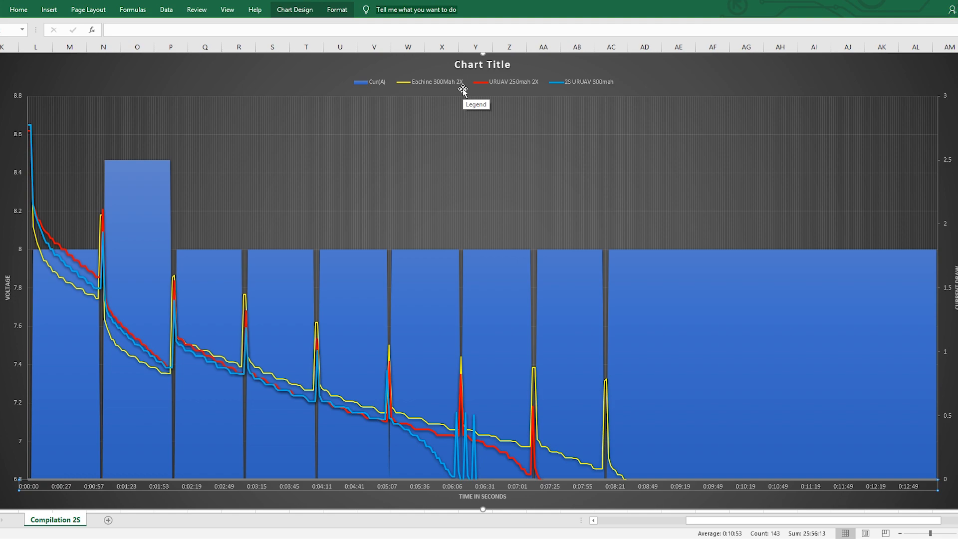
pyautogui.moveTo(512, 92)
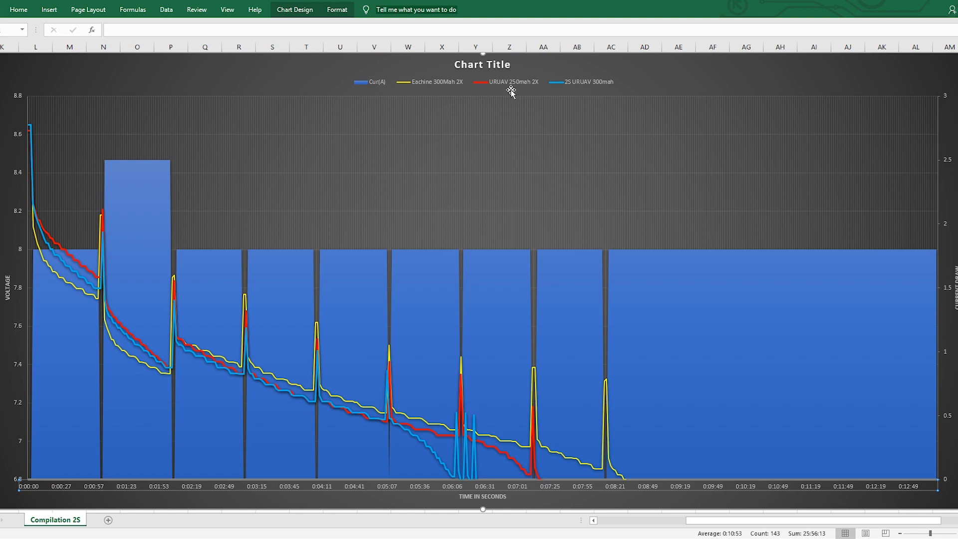
pyautogui.moveTo(536, 95)
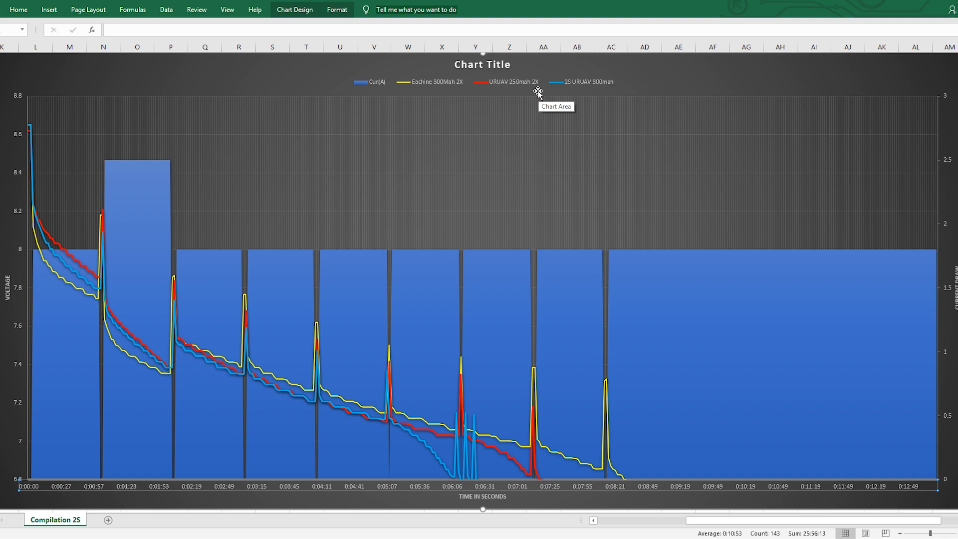
pyautogui.moveTo(597, 92)
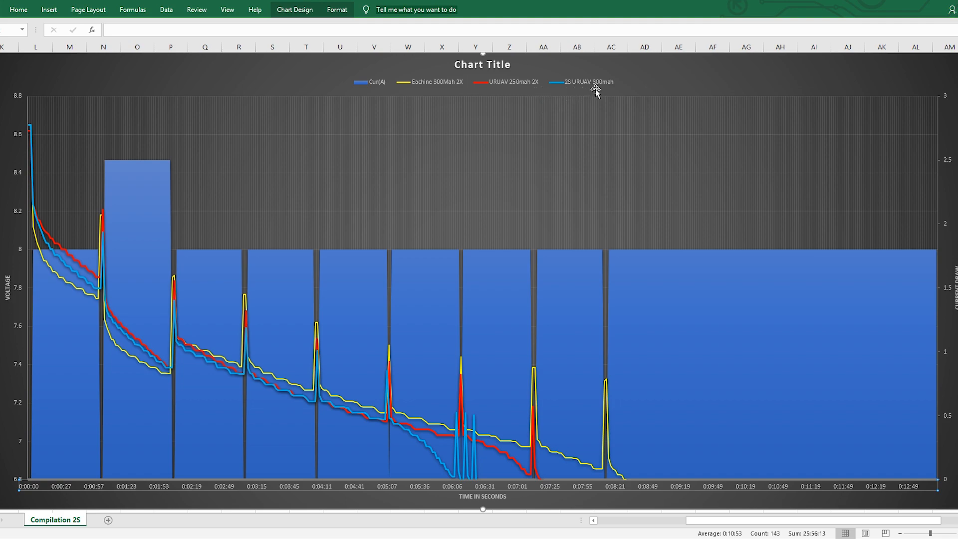
pyautogui.moveTo(28, 122)
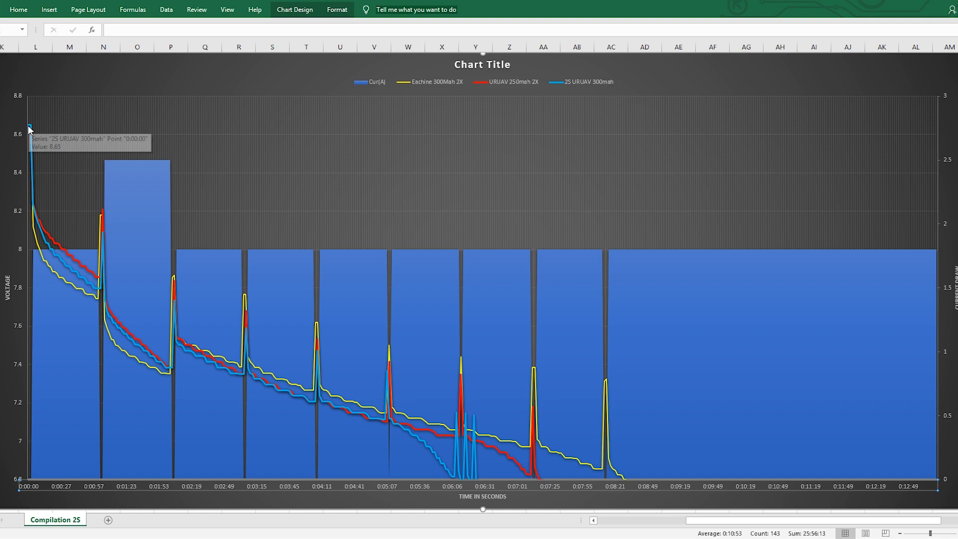
pyautogui.moveTo(28, 160)
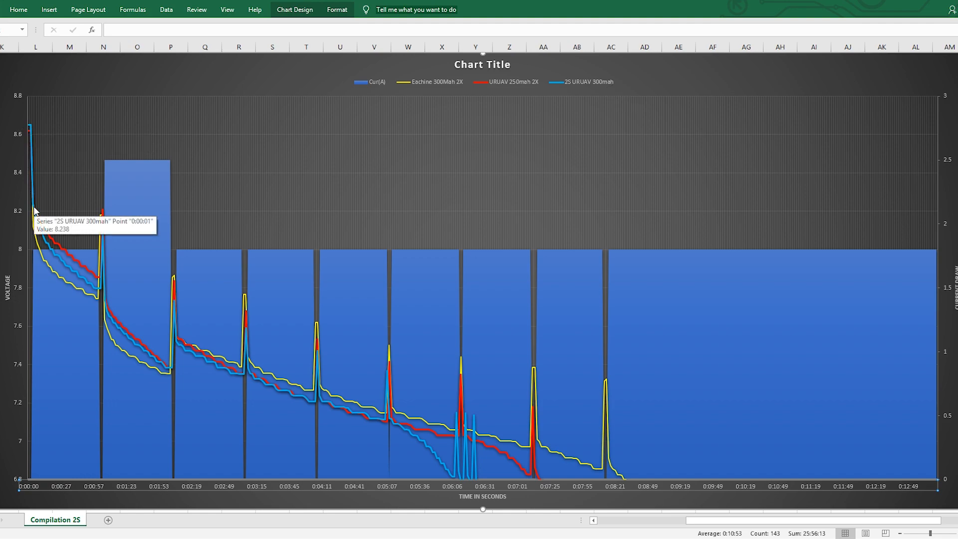
pyautogui.moveTo(58, 260)
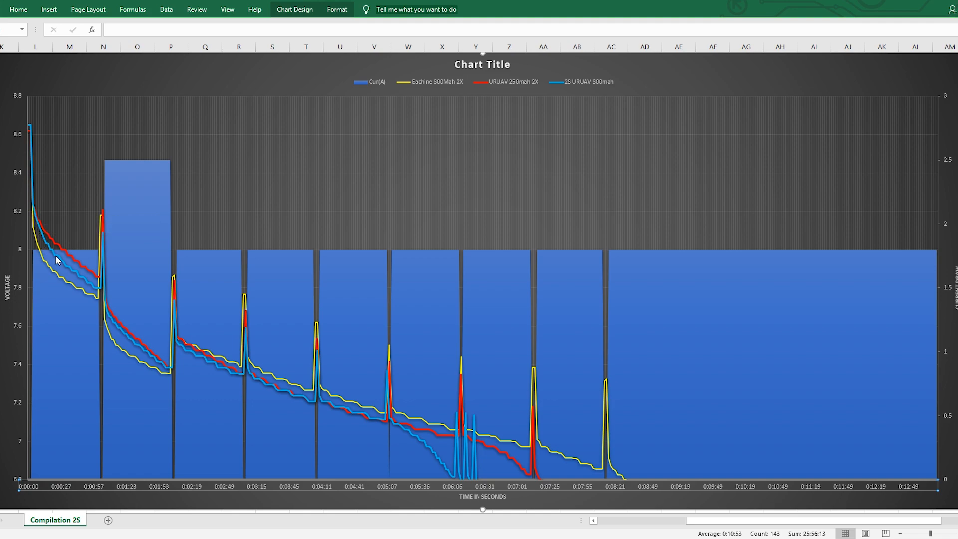
pyautogui.moveTo(72, 271)
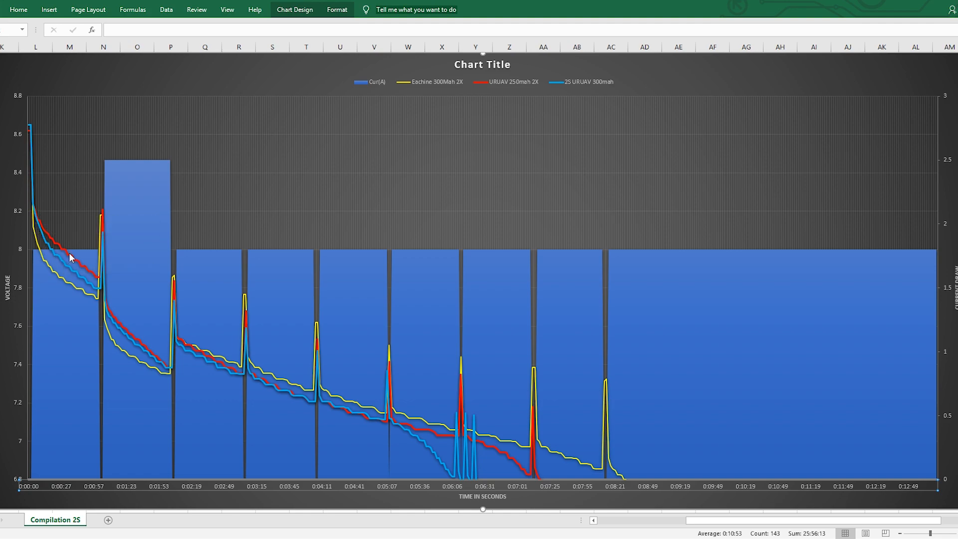
pyautogui.moveTo(71, 257)
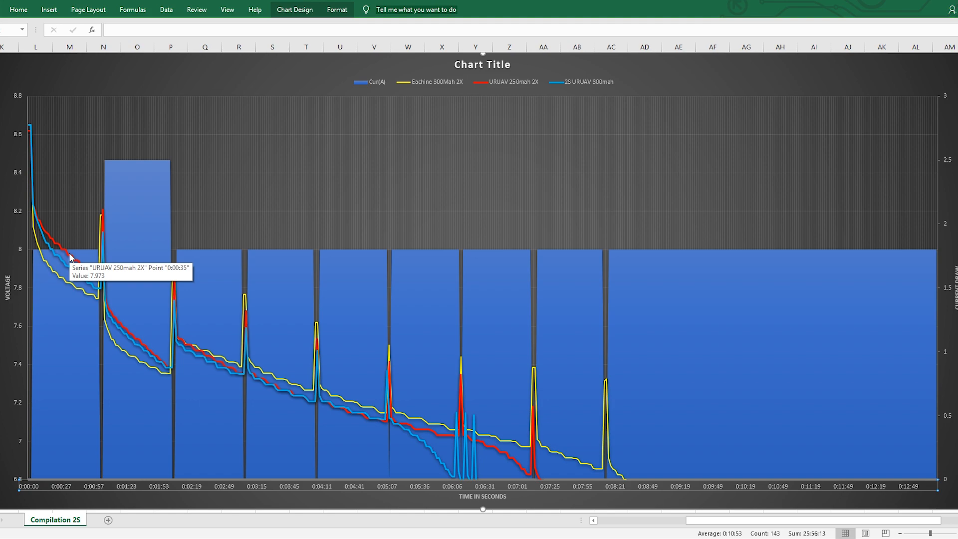
pyautogui.moveTo(46, 232)
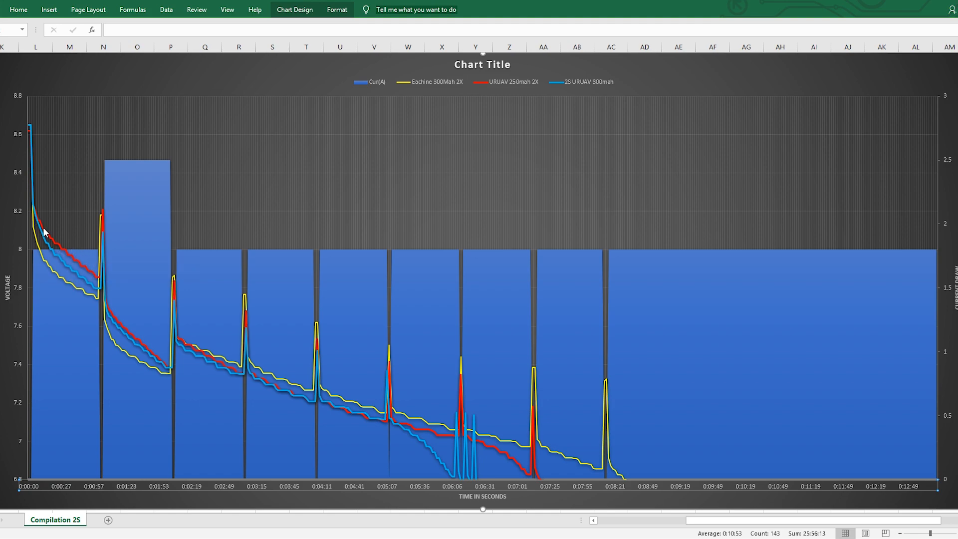
pyautogui.moveTo(99, 284)
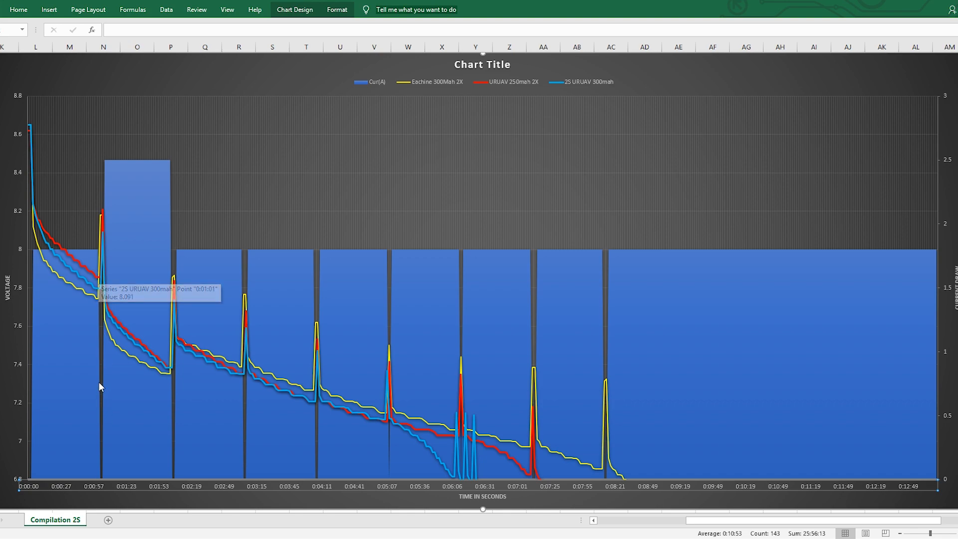
pyautogui.moveTo(102, 211)
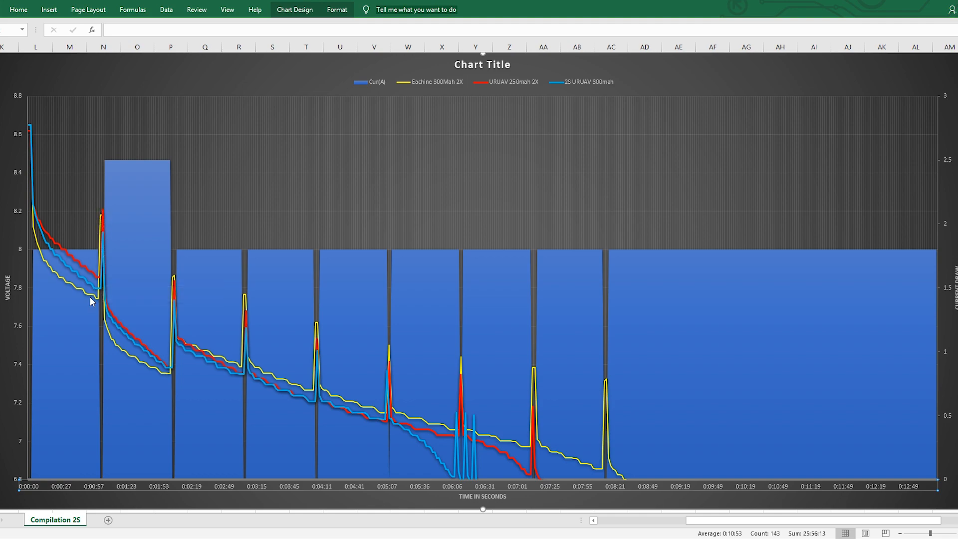
pyautogui.moveTo(106, 192)
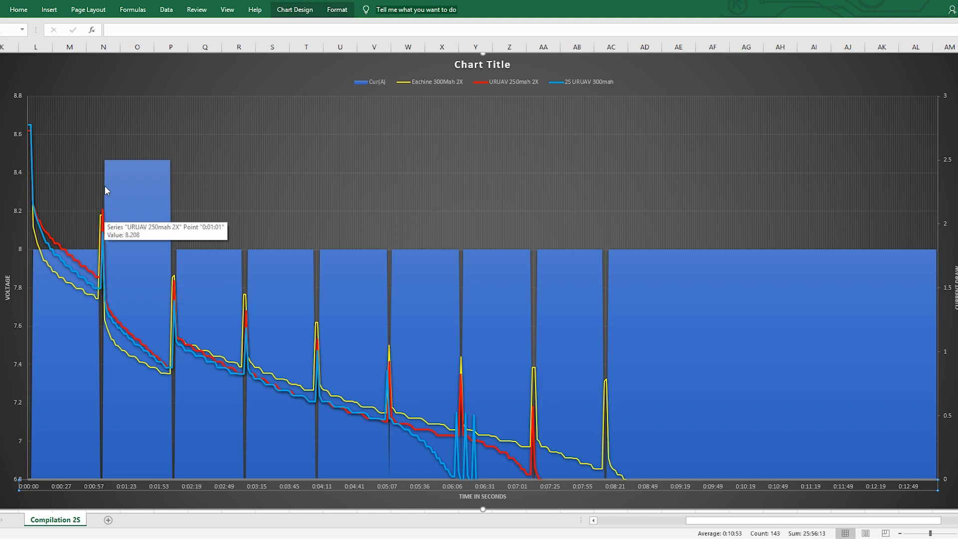
pyautogui.moveTo(102, 394)
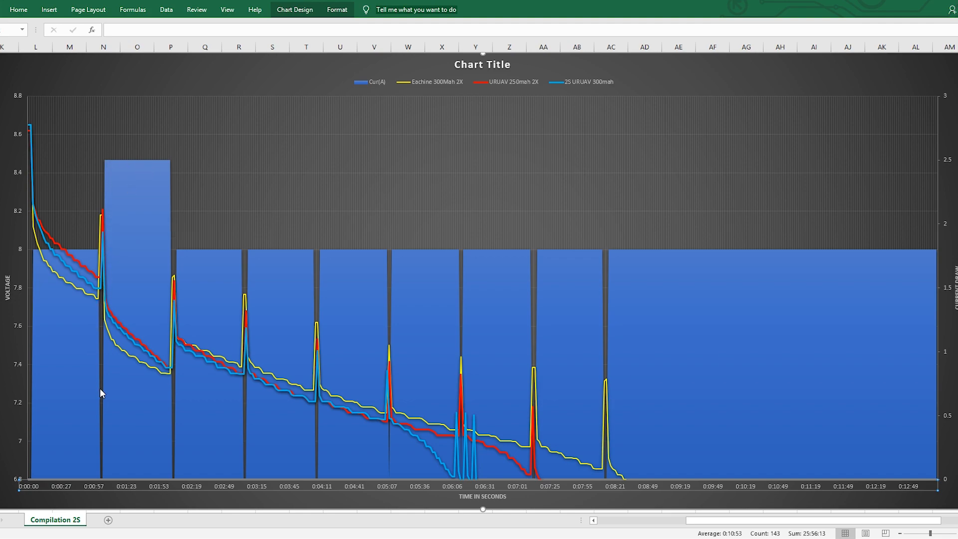
pyautogui.moveTo(336, 298)
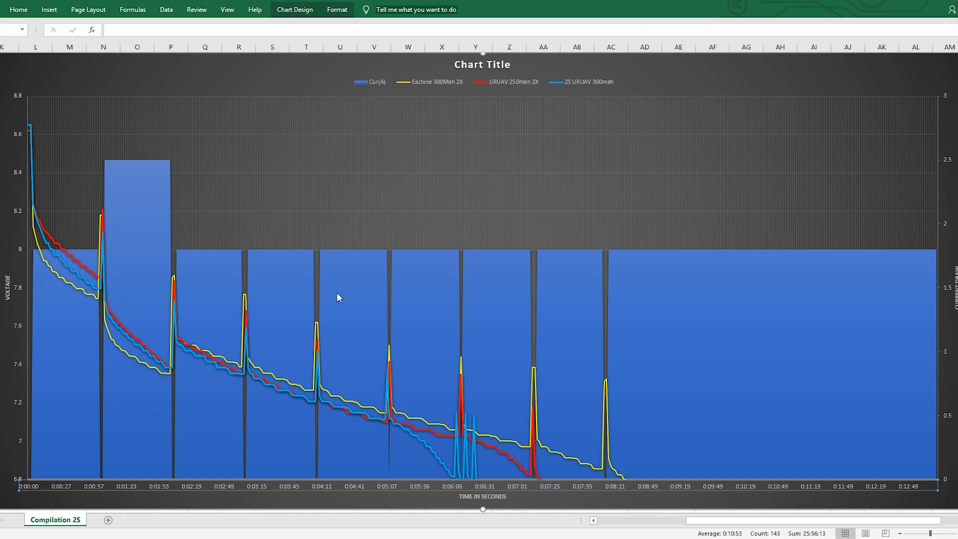
pyautogui.moveTo(335, 318)
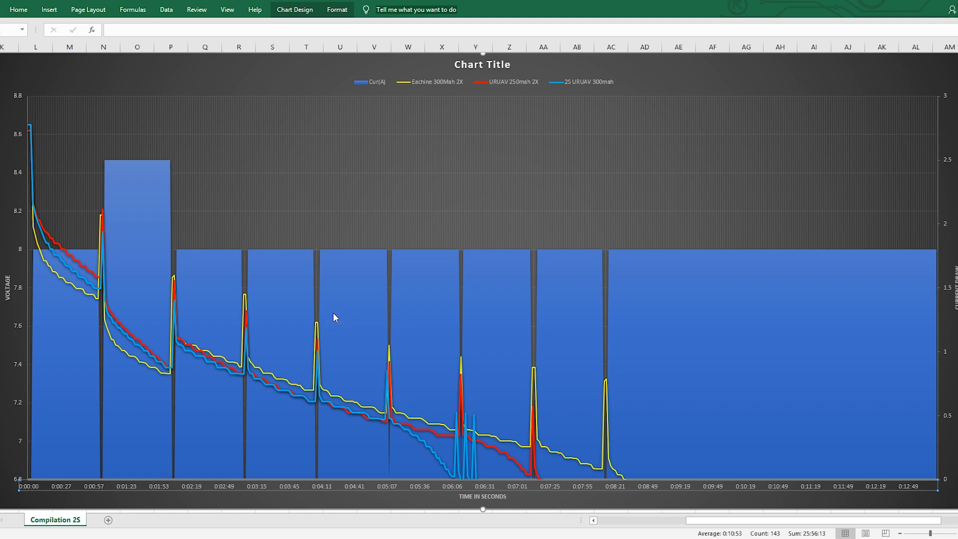
pyautogui.moveTo(333, 317)
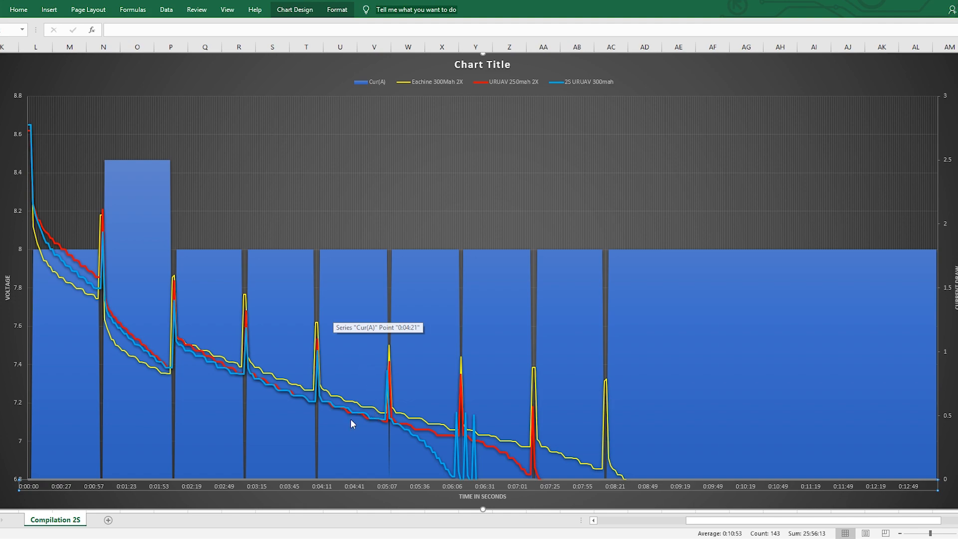
pyautogui.moveTo(369, 391)
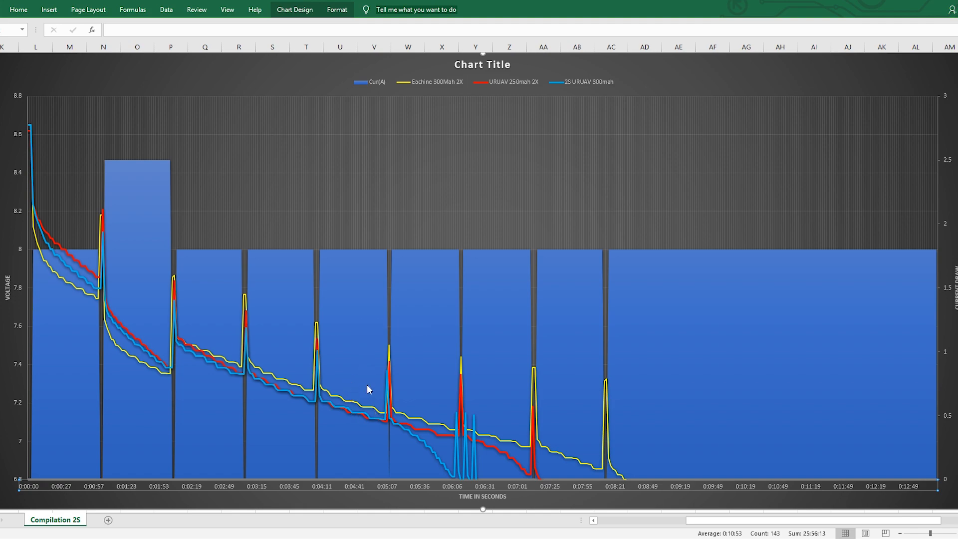
pyautogui.moveTo(286, 178)
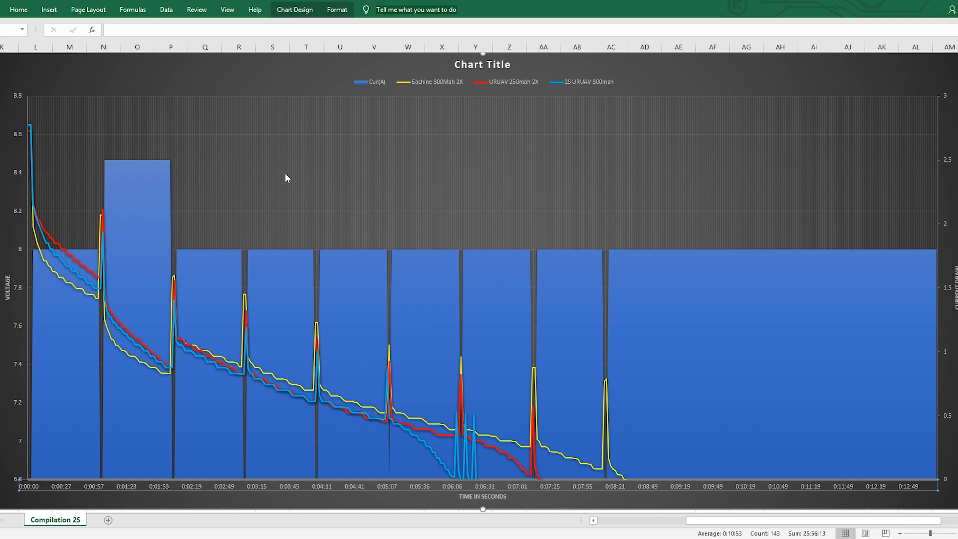
pyautogui.moveTo(458, 91)
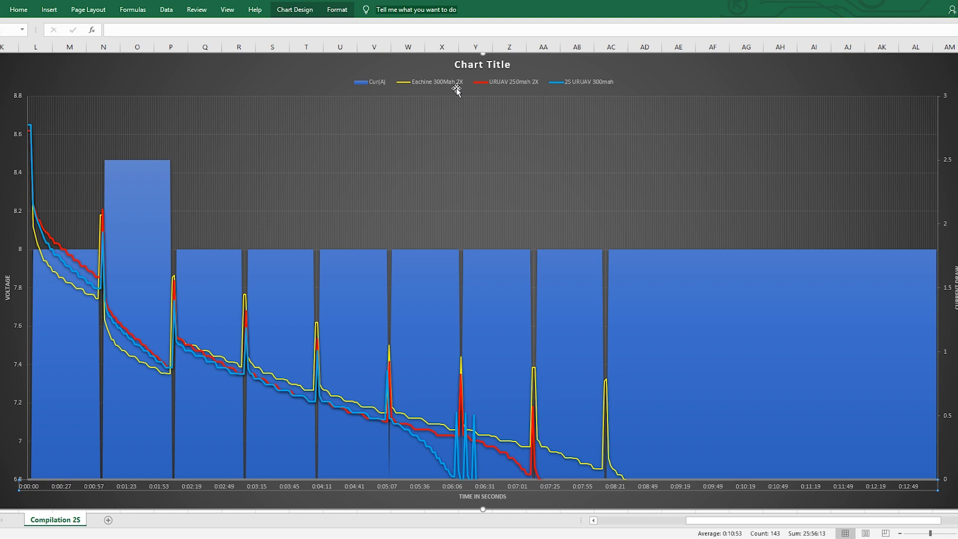
pyautogui.moveTo(623, 501)
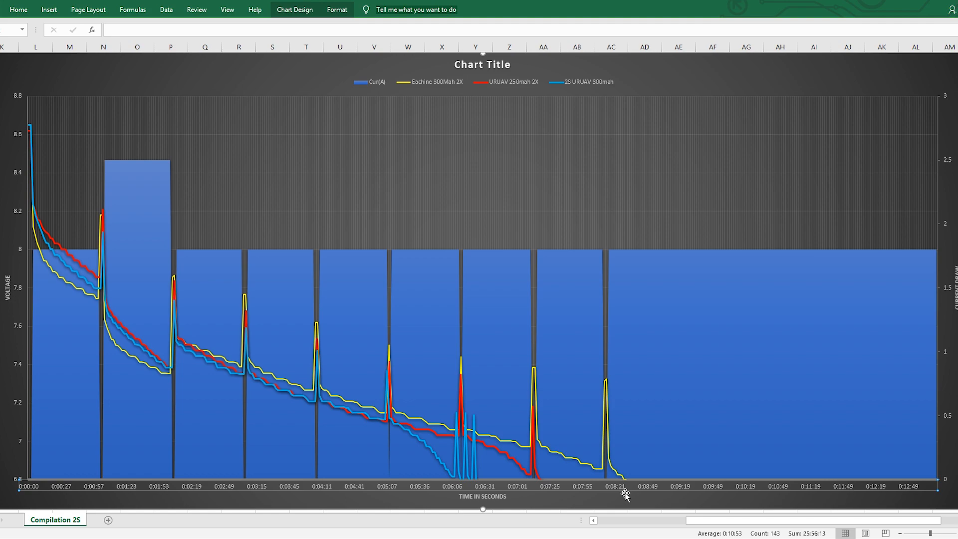
pyautogui.moveTo(625, 511)
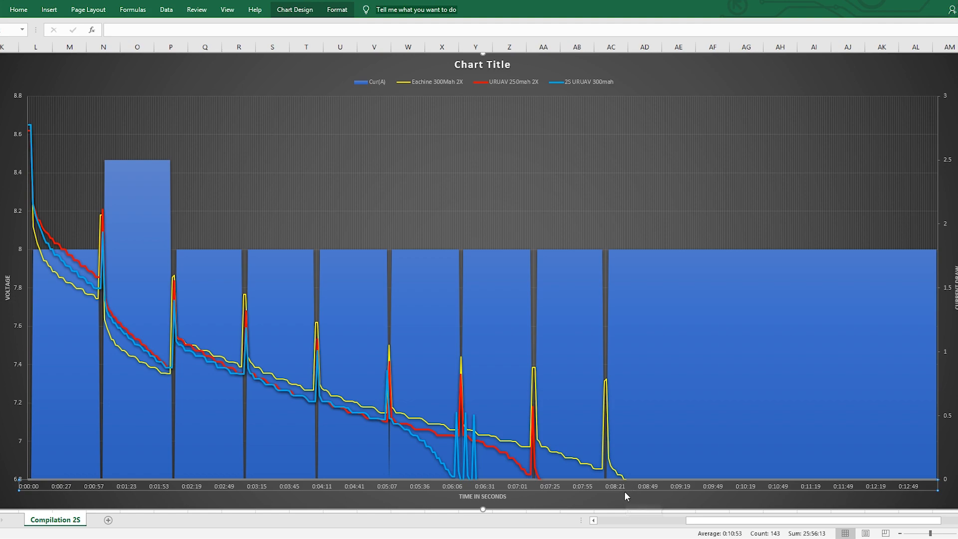
pyautogui.moveTo(624, 493)
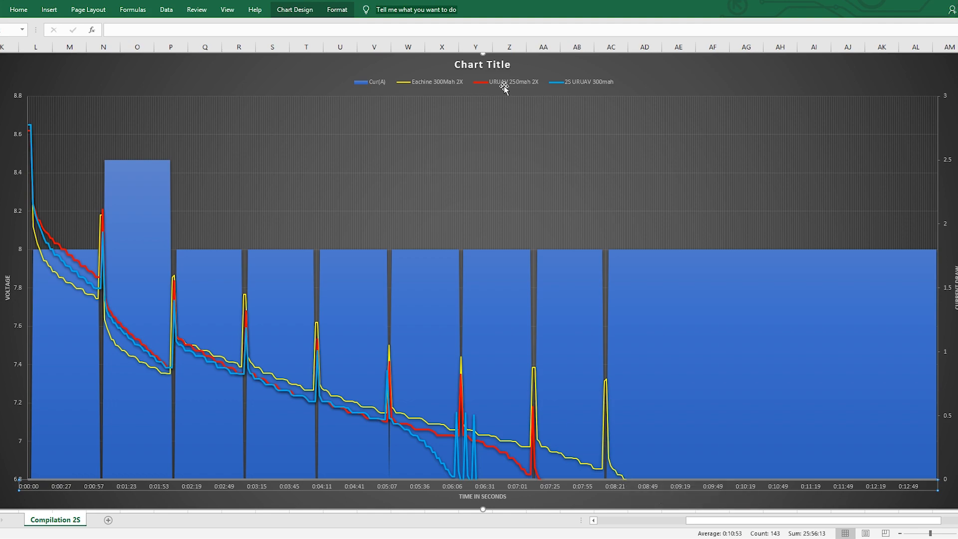
pyautogui.moveTo(529, 150)
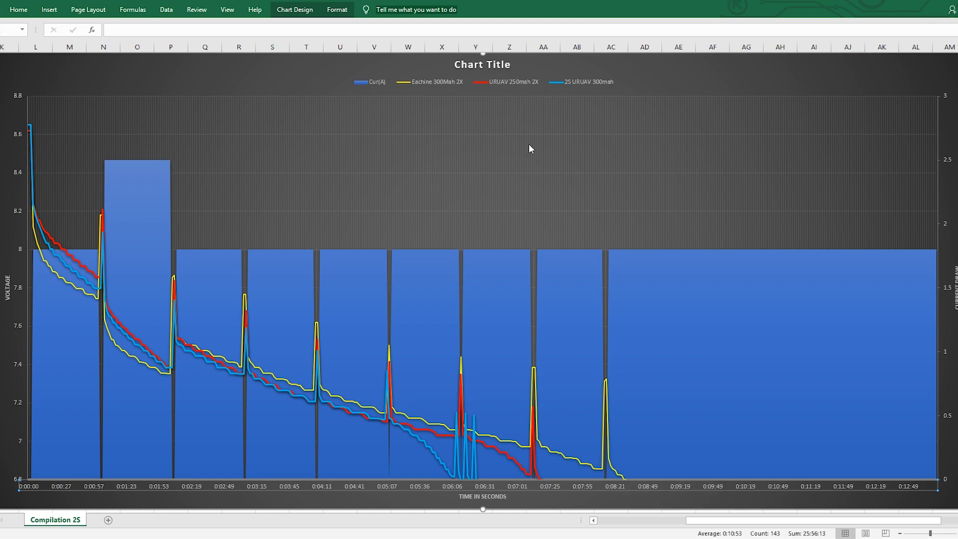
pyautogui.moveTo(470, 470)
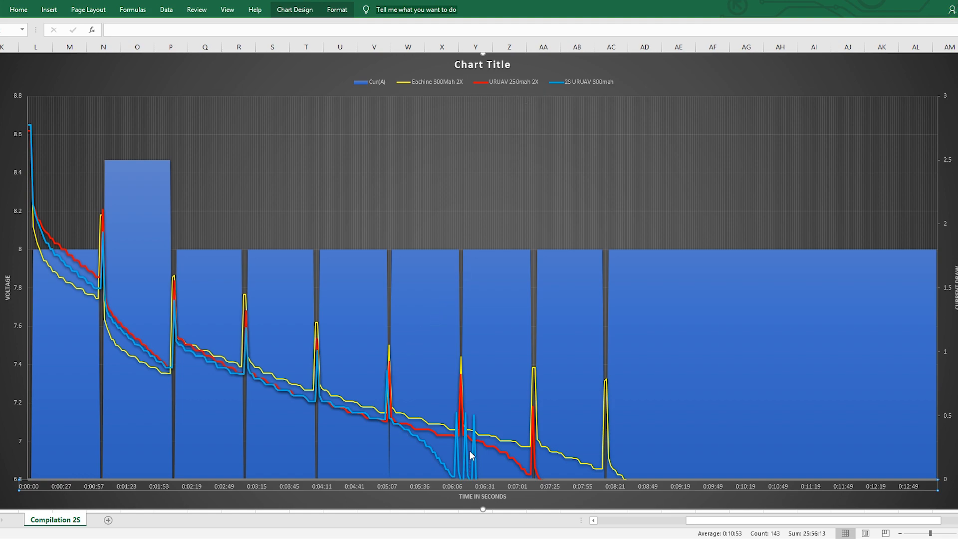
pyautogui.moveTo(539, 492)
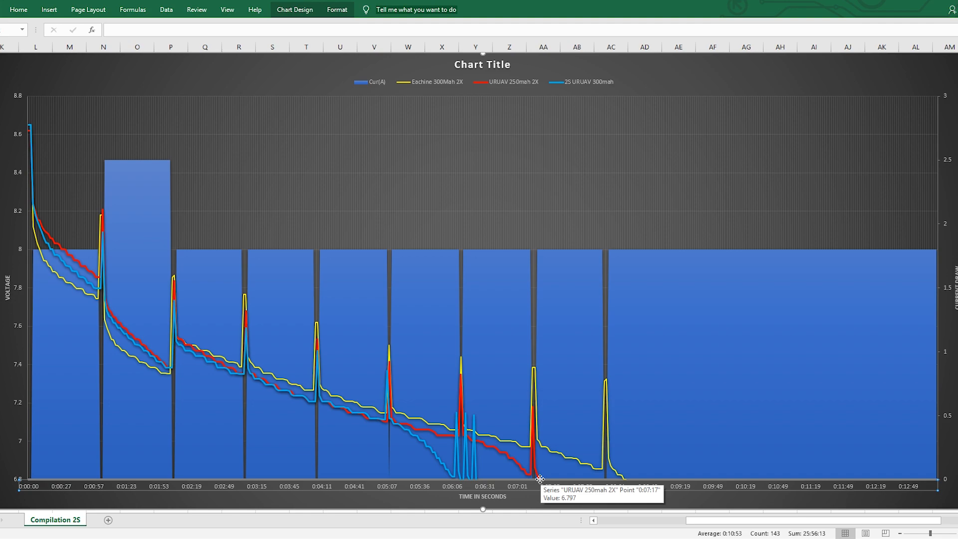
pyautogui.moveTo(533, 493)
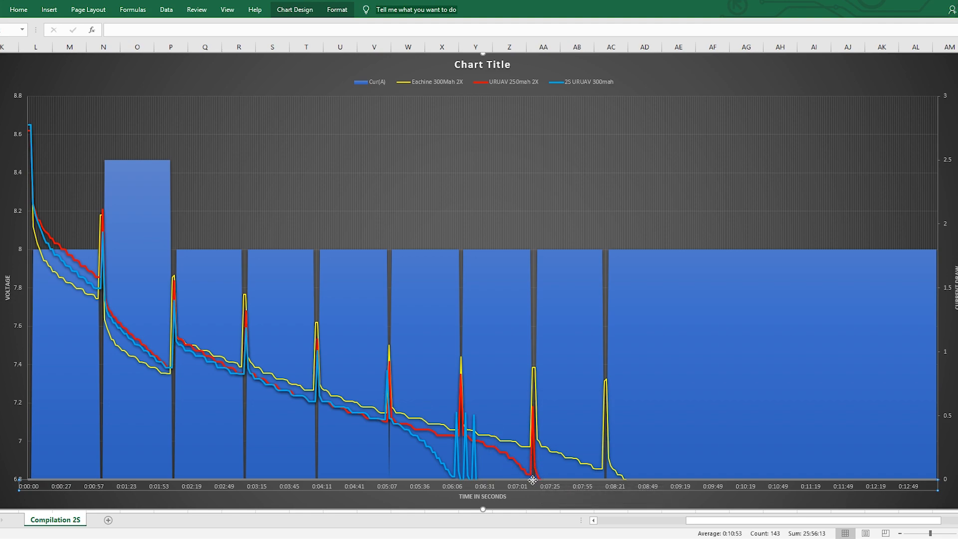
pyautogui.moveTo(531, 480)
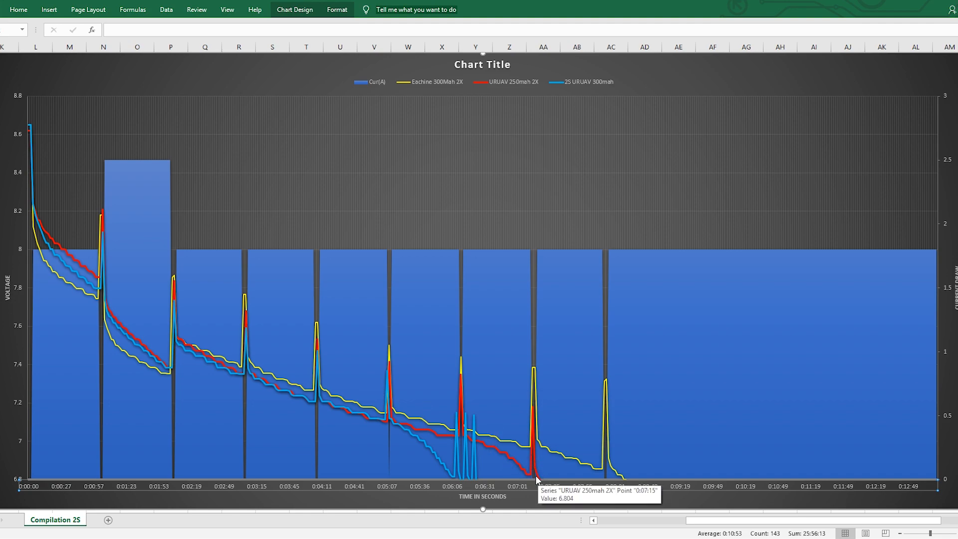
pyautogui.moveTo(213, 358)
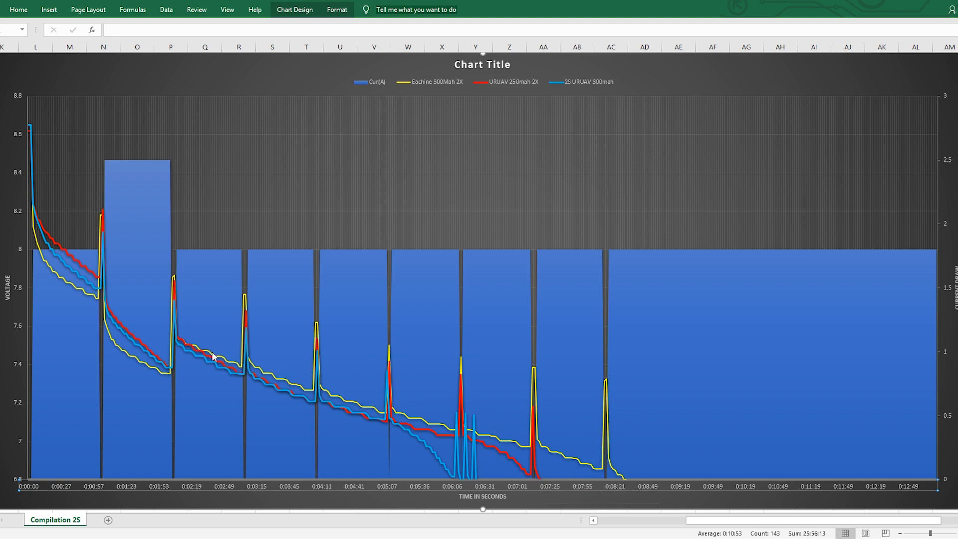
pyautogui.moveTo(547, 443)
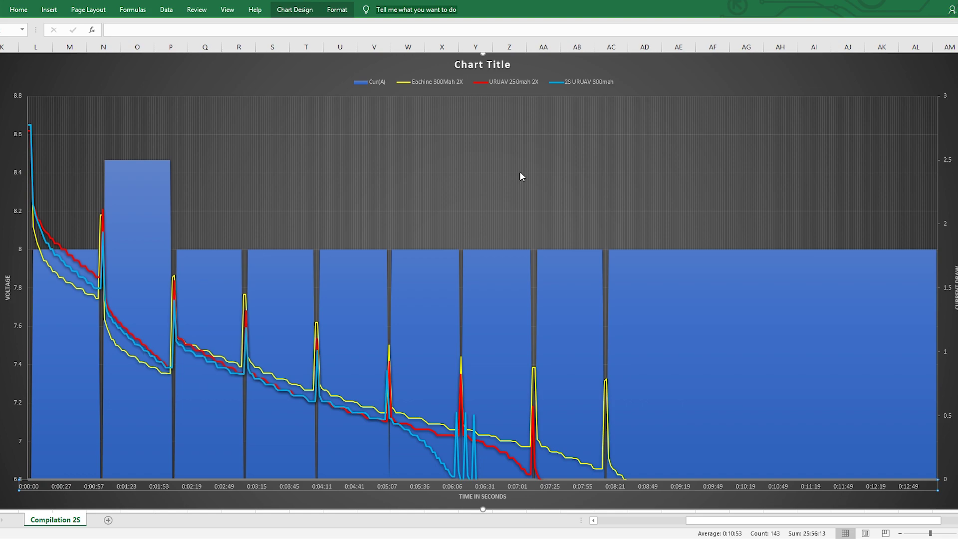
pyautogui.moveTo(583, 90)
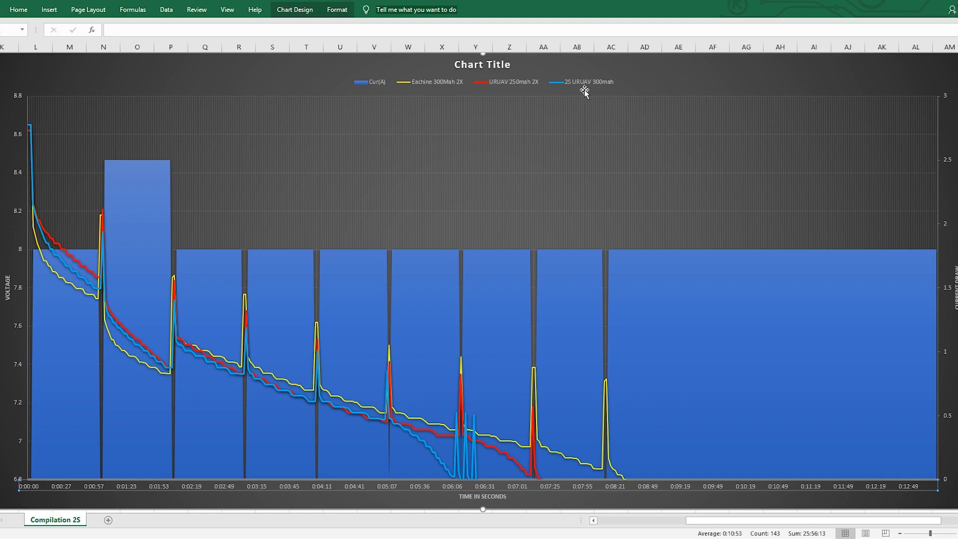
pyautogui.moveTo(610, 93)
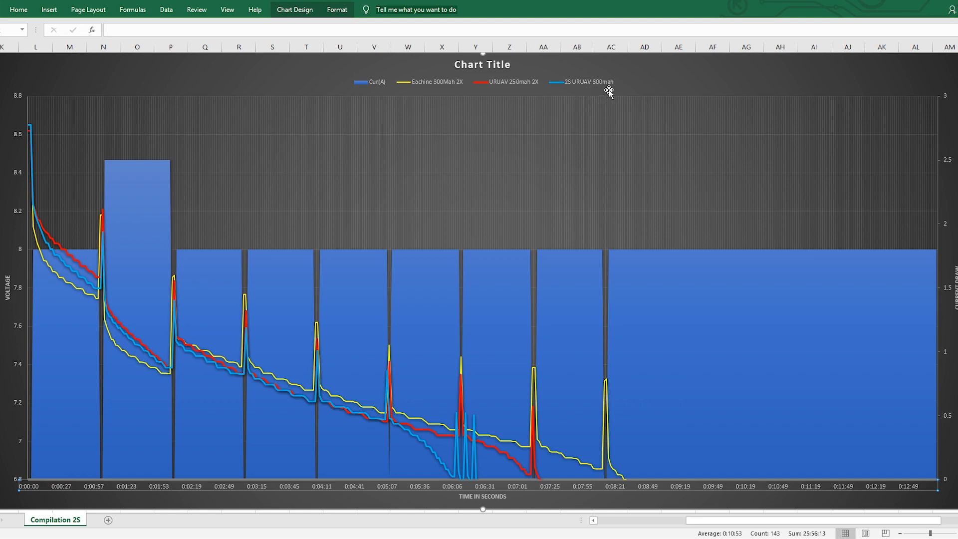
pyautogui.moveTo(607, 89)
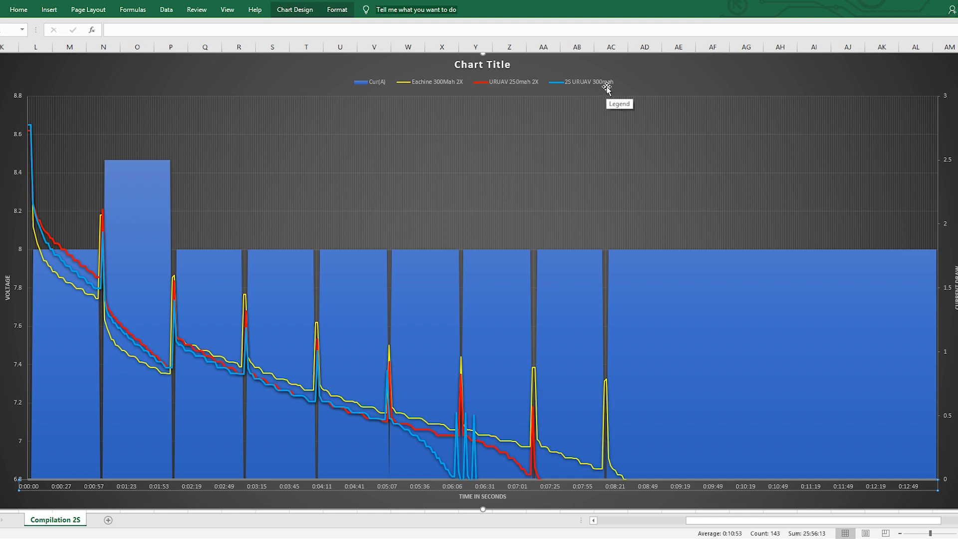
pyautogui.moveTo(555, 152)
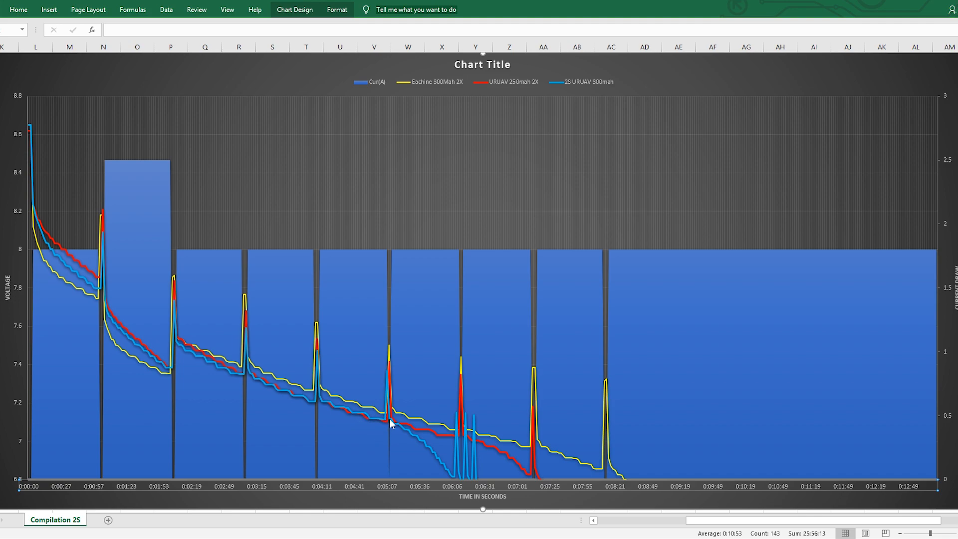
pyautogui.moveTo(457, 489)
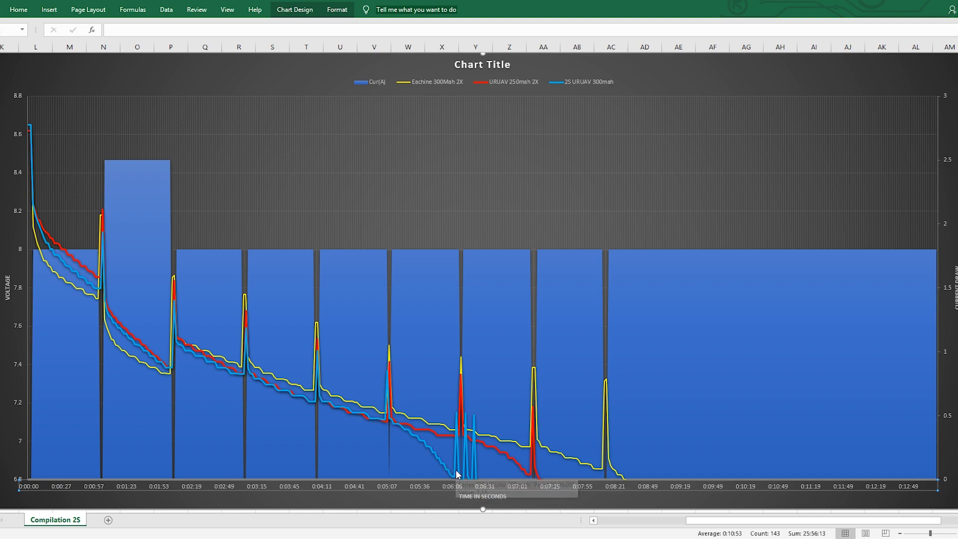
pyautogui.moveTo(457, 474)
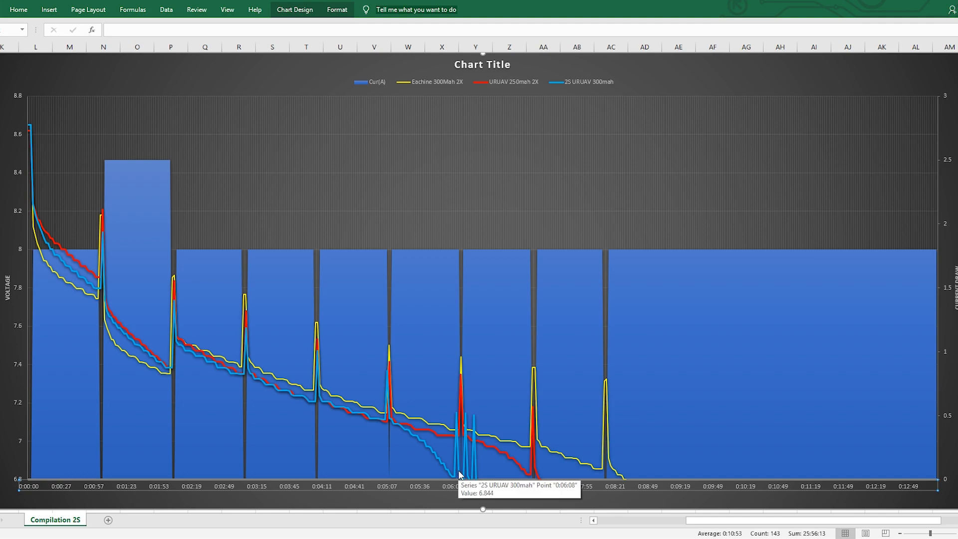
pyautogui.moveTo(572, 477)
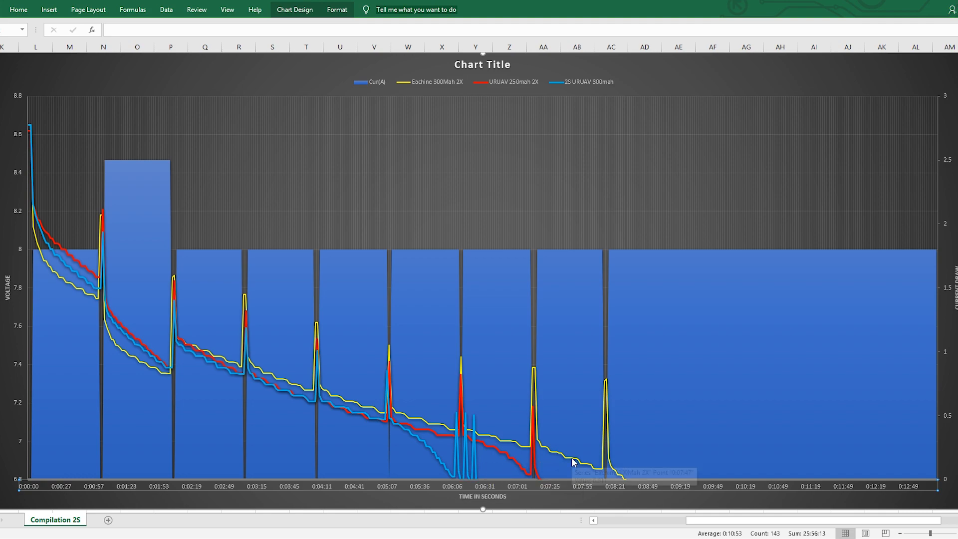
pyautogui.moveTo(462, 471)
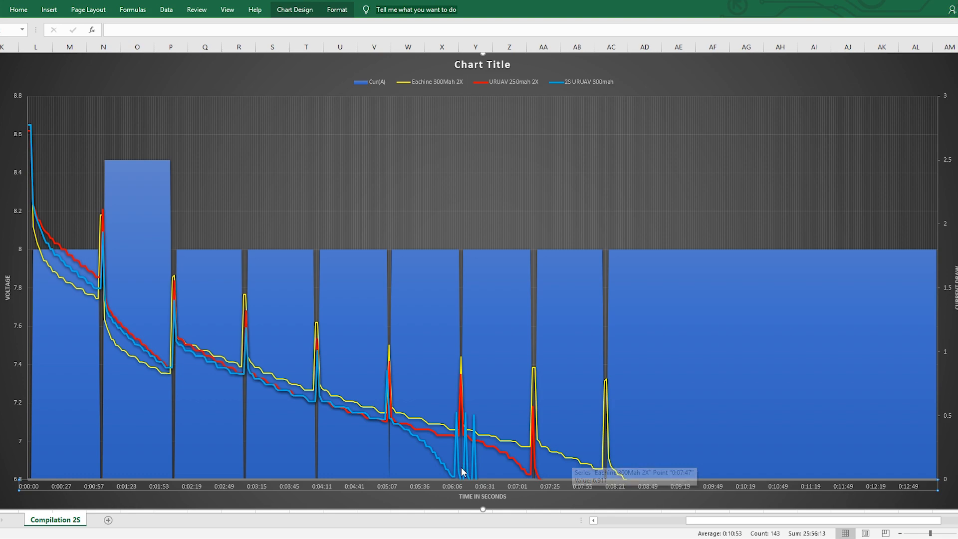
pyautogui.moveTo(457, 477)
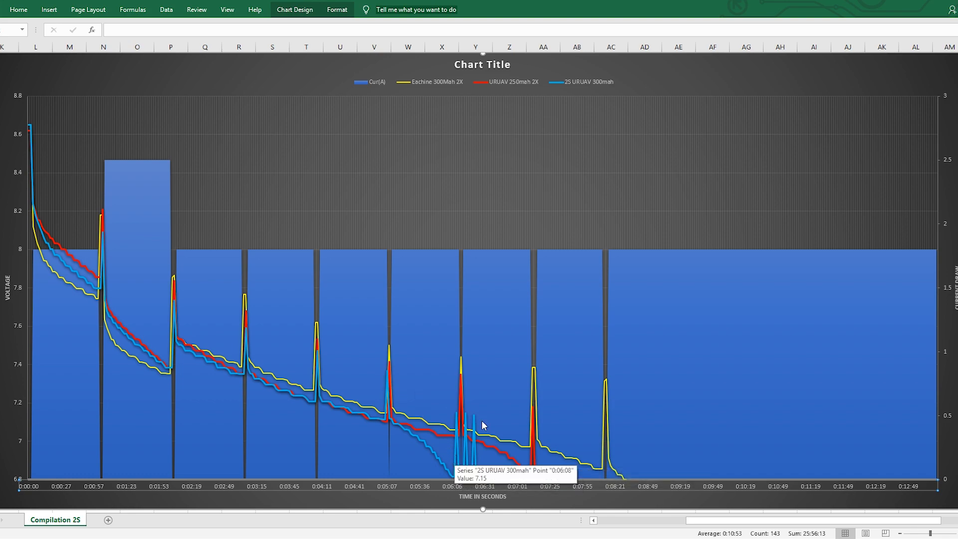
pyautogui.moveTo(666, 515)
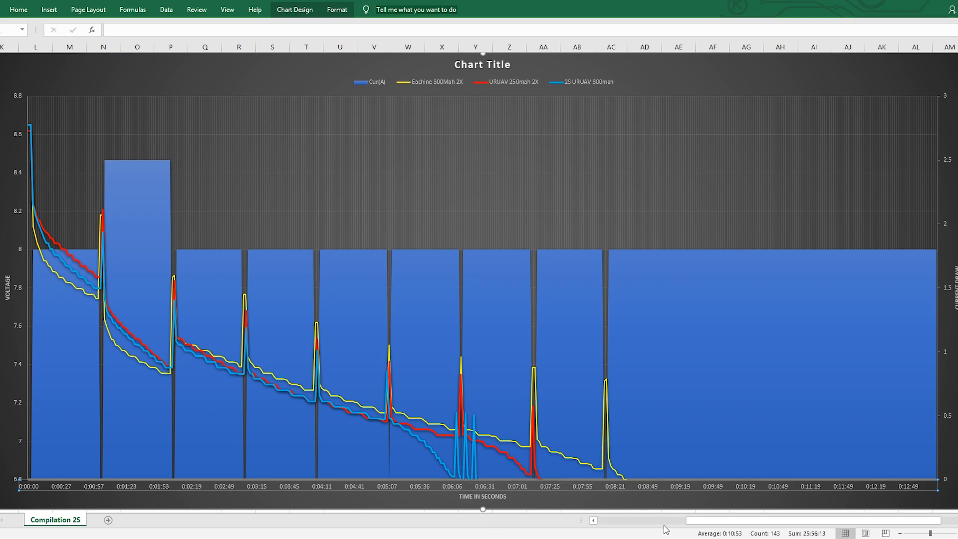
# Scroll the sheet left to bring the chart and its added URUAV series into view
pyautogui.hscroll(-3)
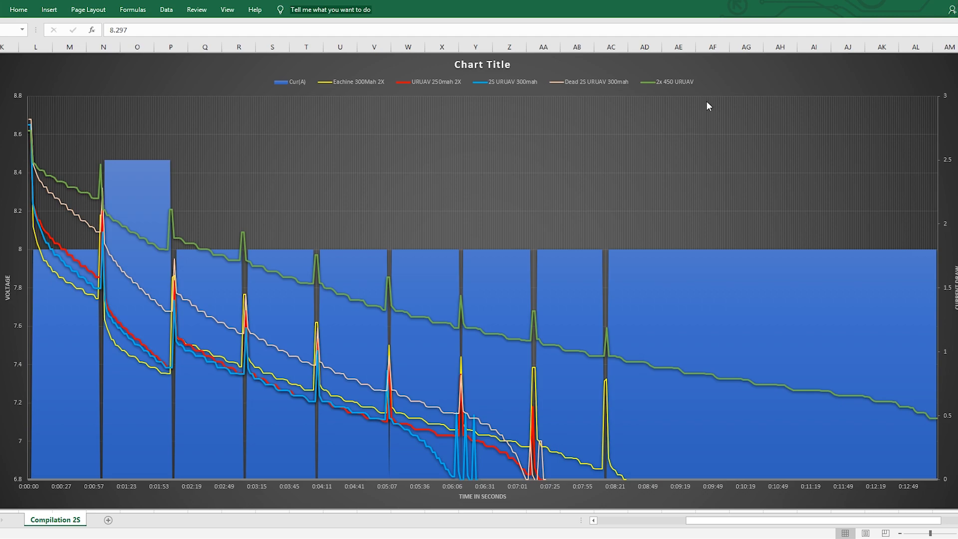
pyautogui.moveTo(687, 90)
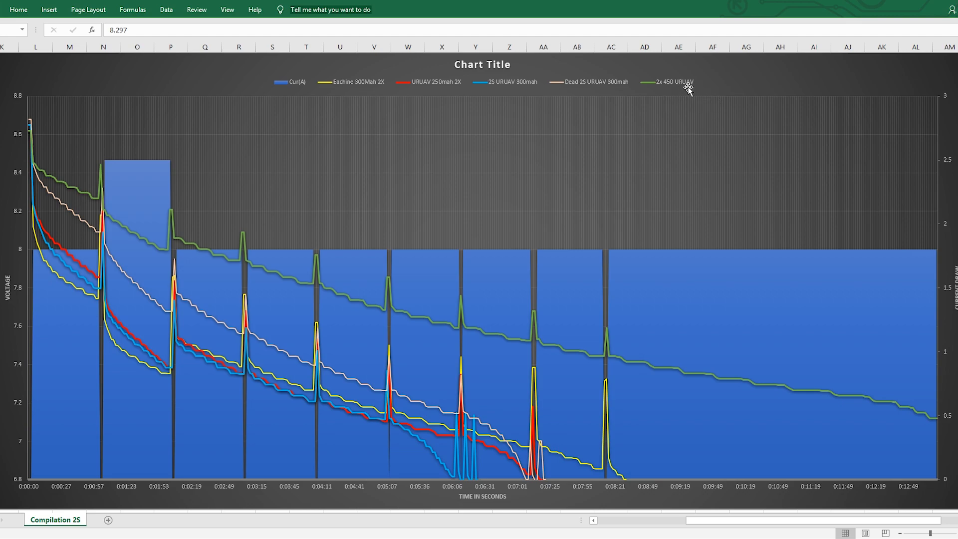
pyautogui.moveTo(692, 90)
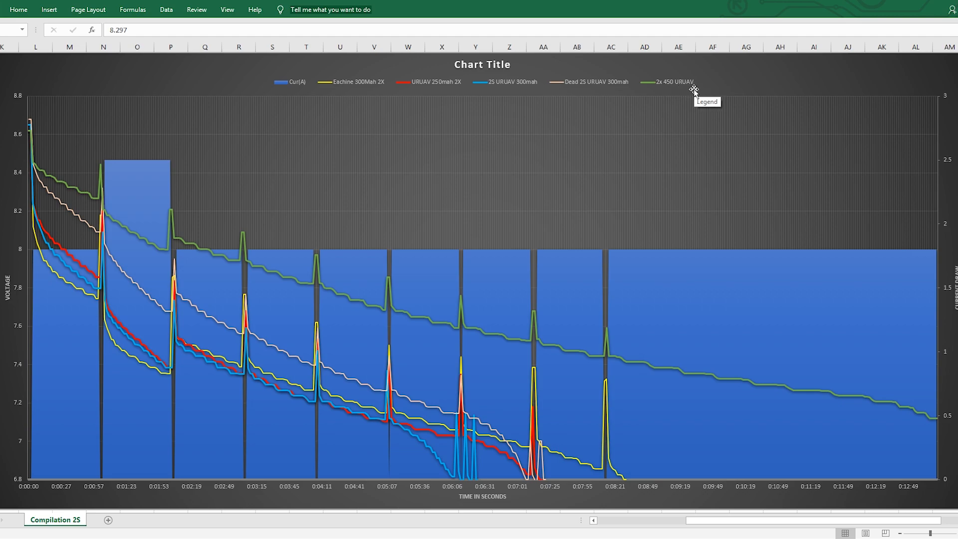
pyautogui.moveTo(681, 88)
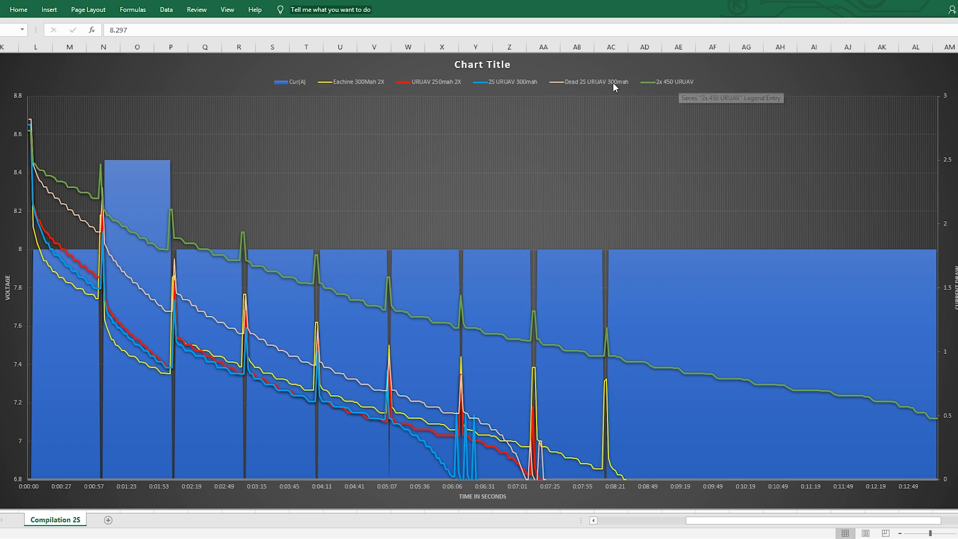
pyautogui.click(597, 82)
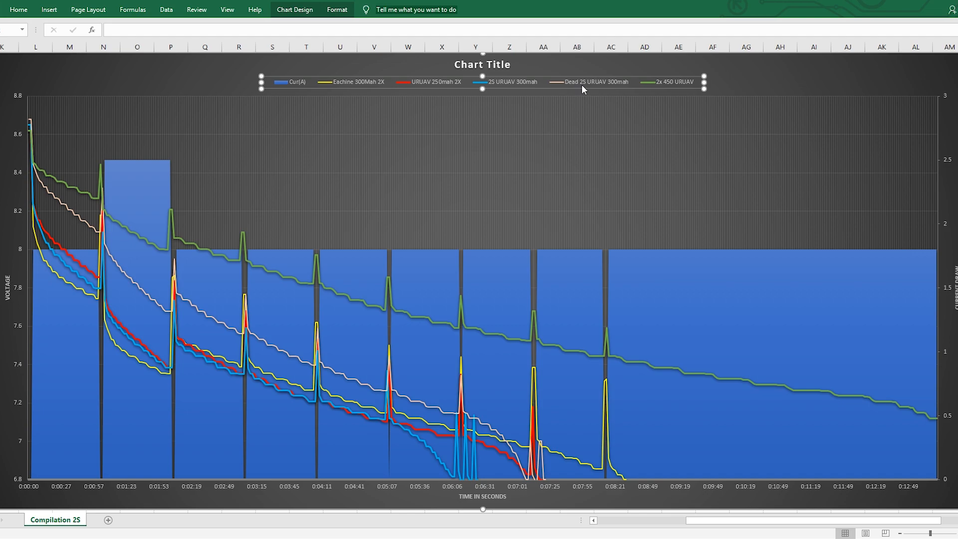
pyautogui.moveTo(539, 278)
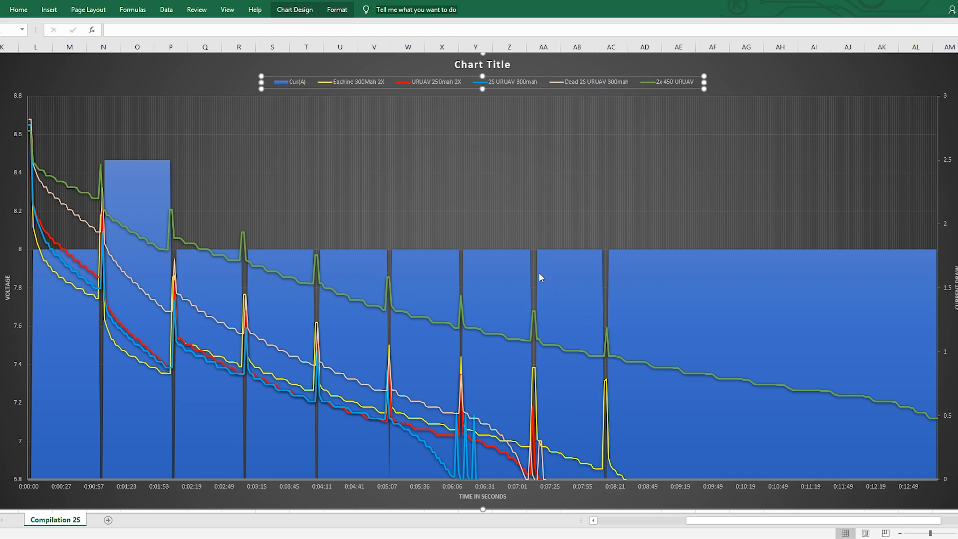
pyautogui.moveTo(423, 420)
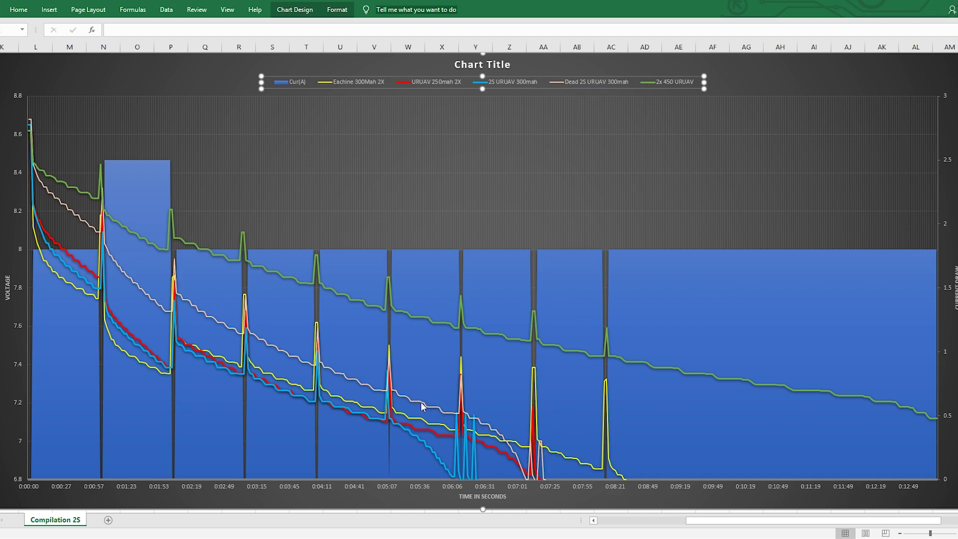
pyautogui.moveTo(526, 469)
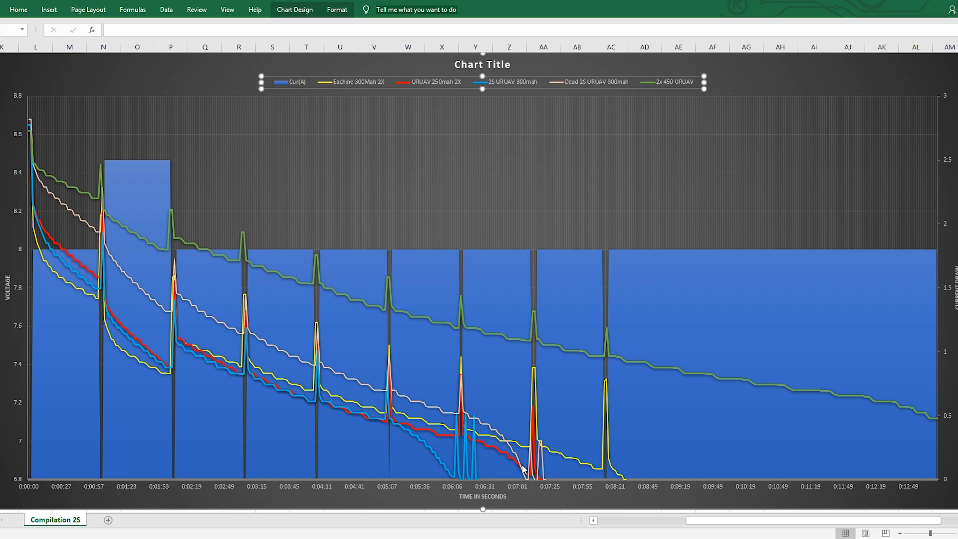
pyautogui.moveTo(443, 481)
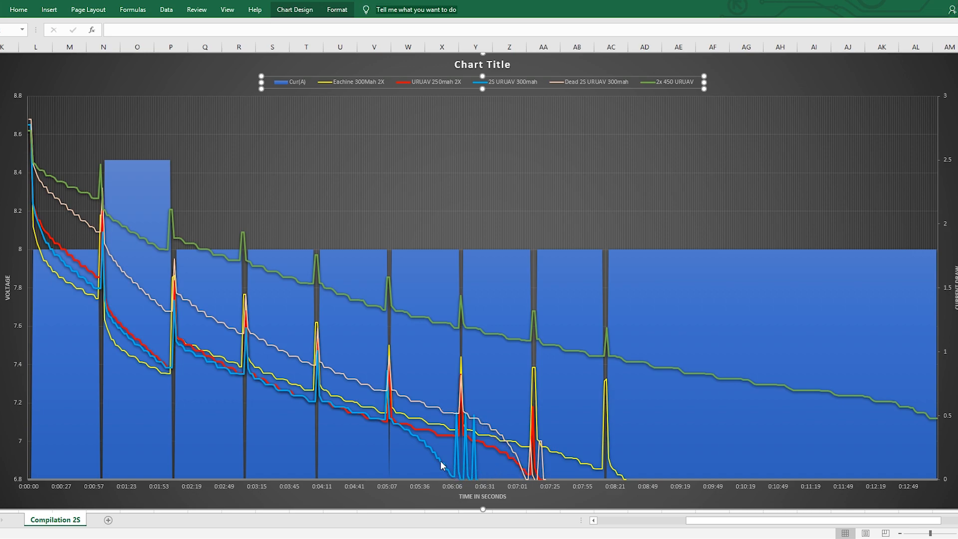
pyautogui.moveTo(352, 396)
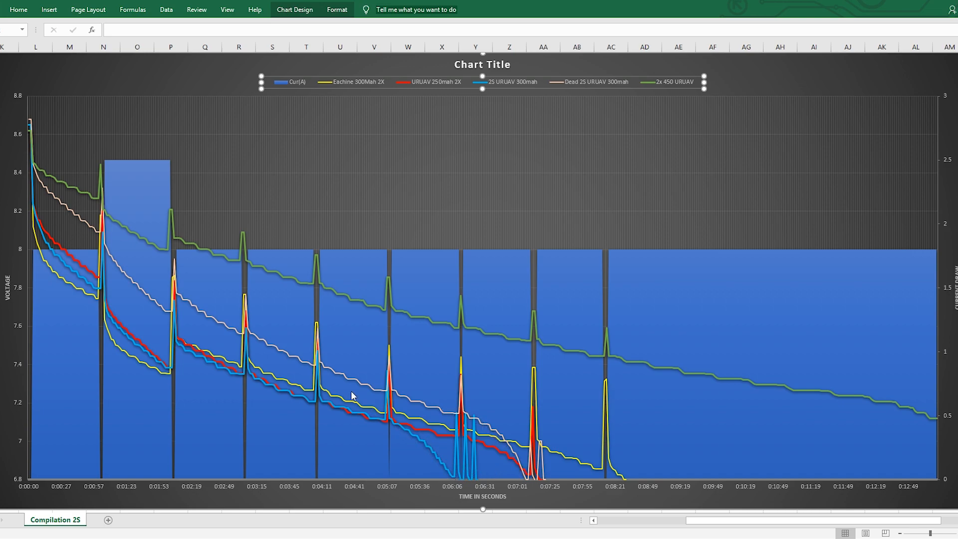
pyautogui.moveTo(492, 449)
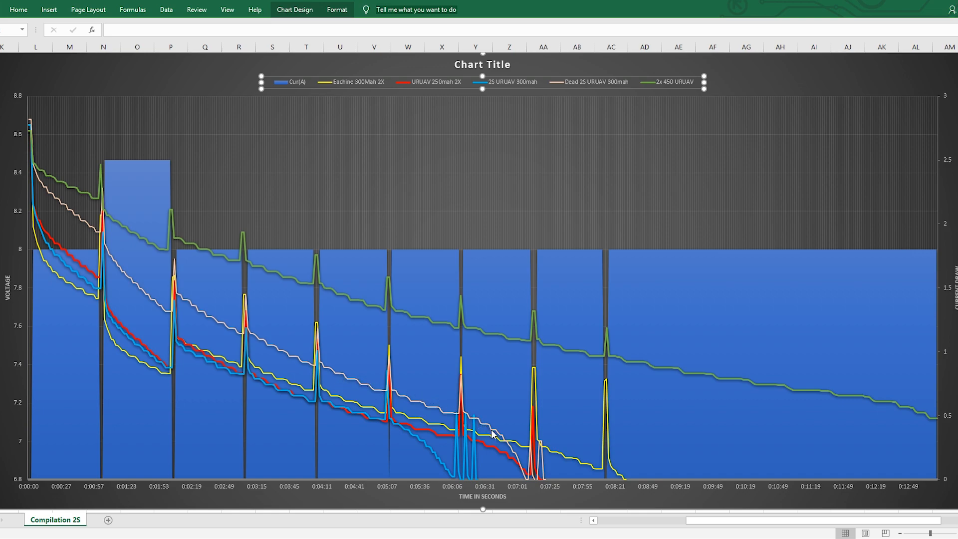
pyautogui.moveTo(529, 487)
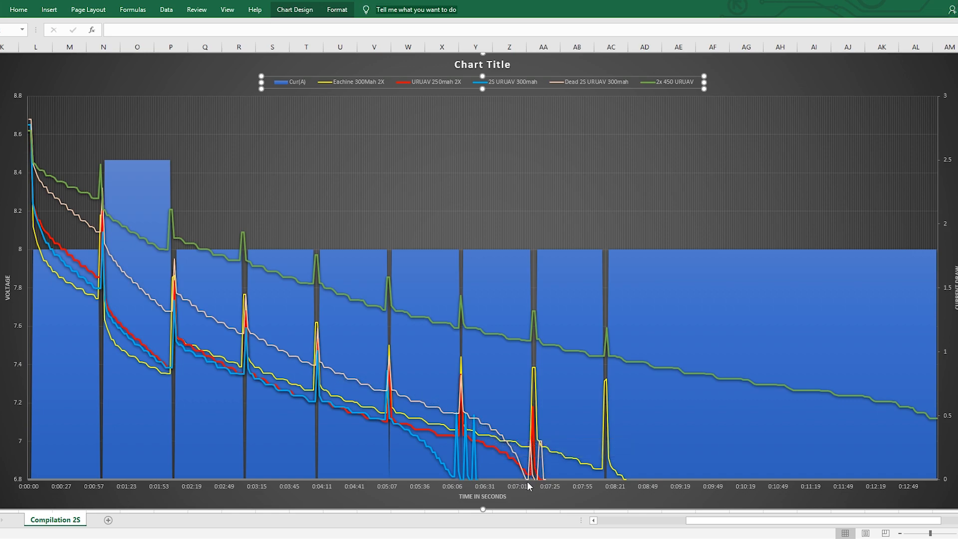
pyautogui.moveTo(527, 490)
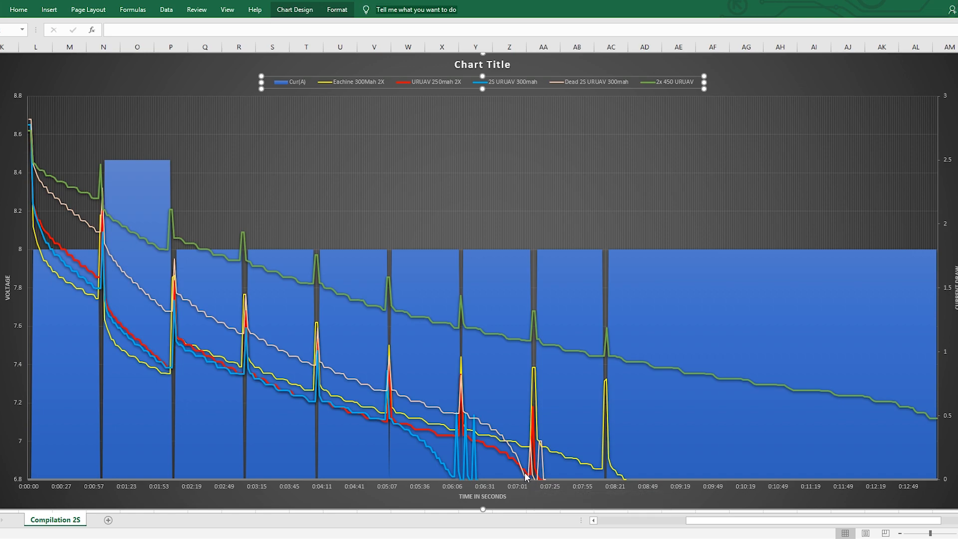
pyautogui.moveTo(492, 445)
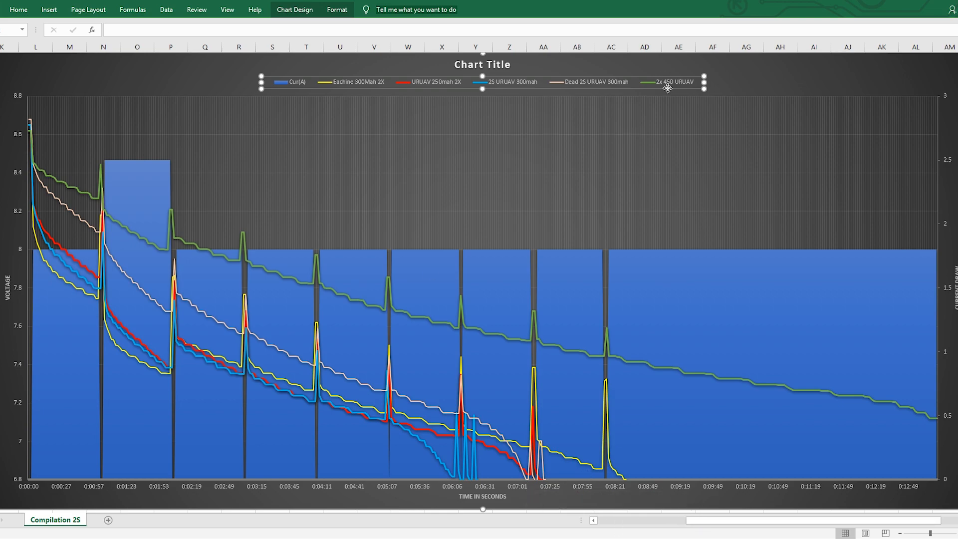
pyautogui.moveTo(688, 93)
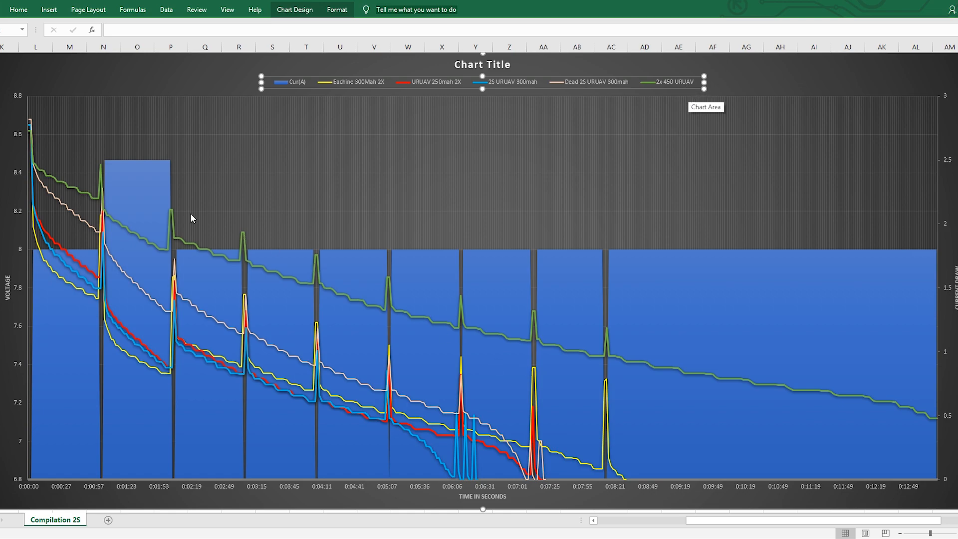
pyautogui.moveTo(934, 439)
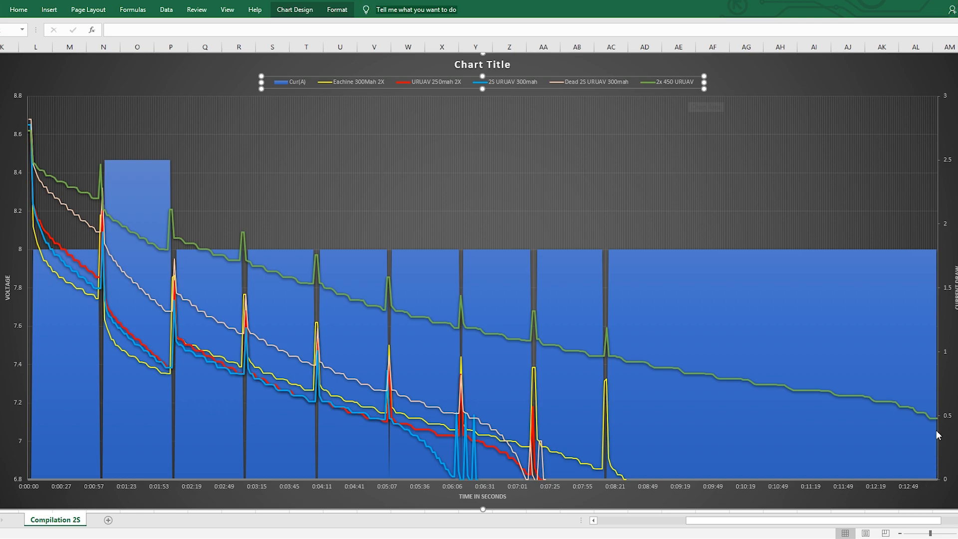
pyautogui.moveTo(944, 425)
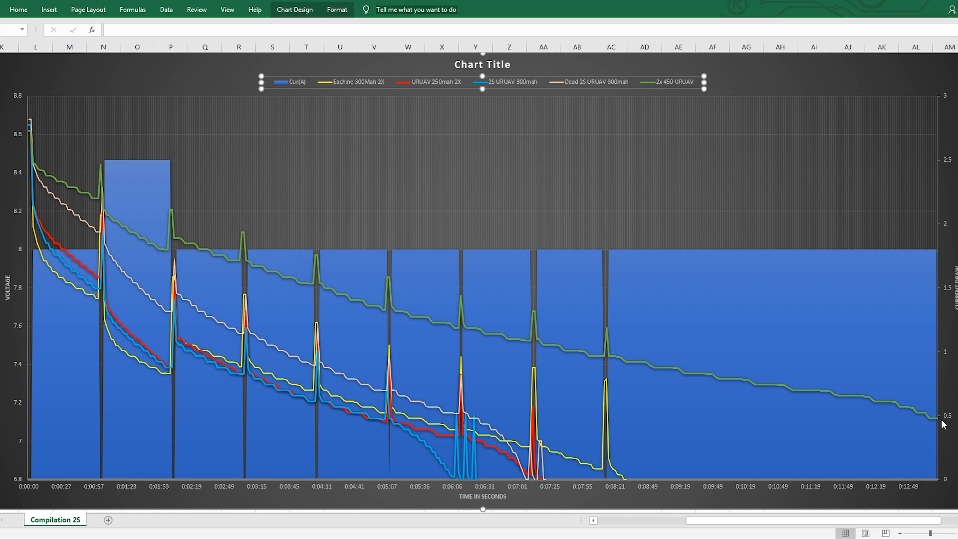
pyautogui.moveTo(914, 415)
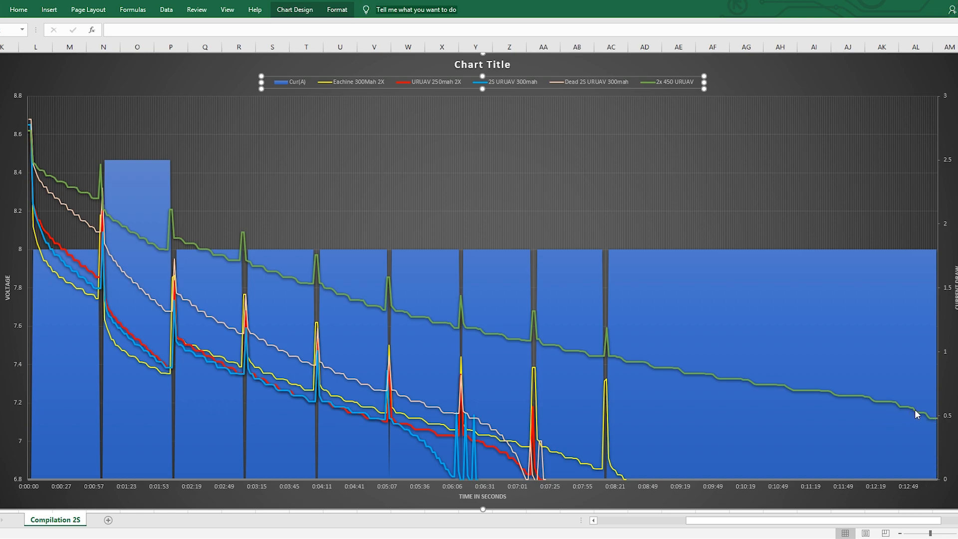
pyautogui.moveTo(477, 317)
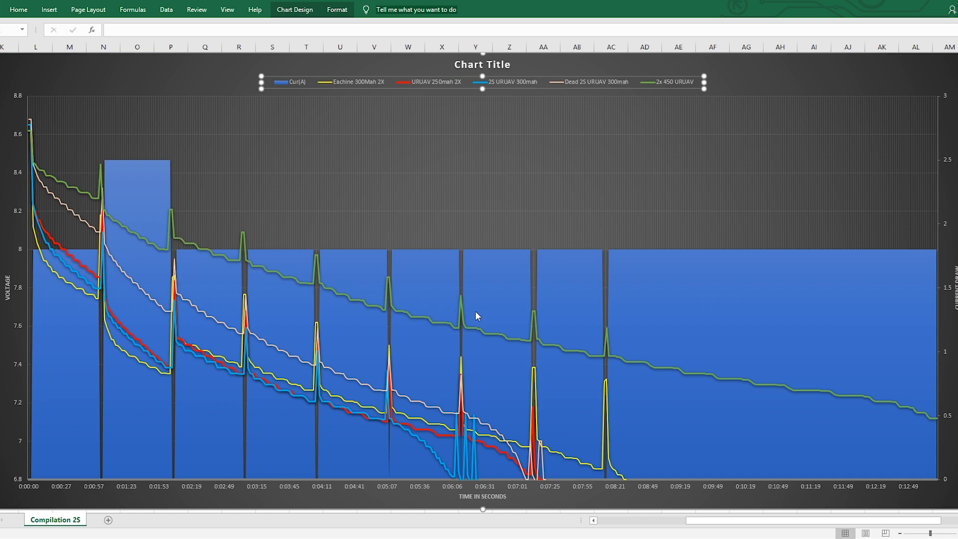
pyautogui.moveTo(590, 358)
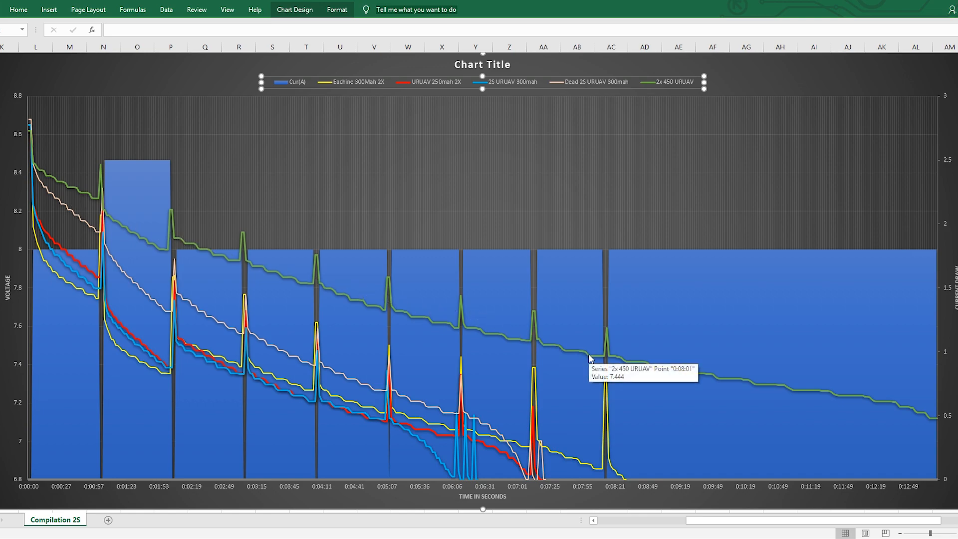
pyautogui.moveTo(622, 360)
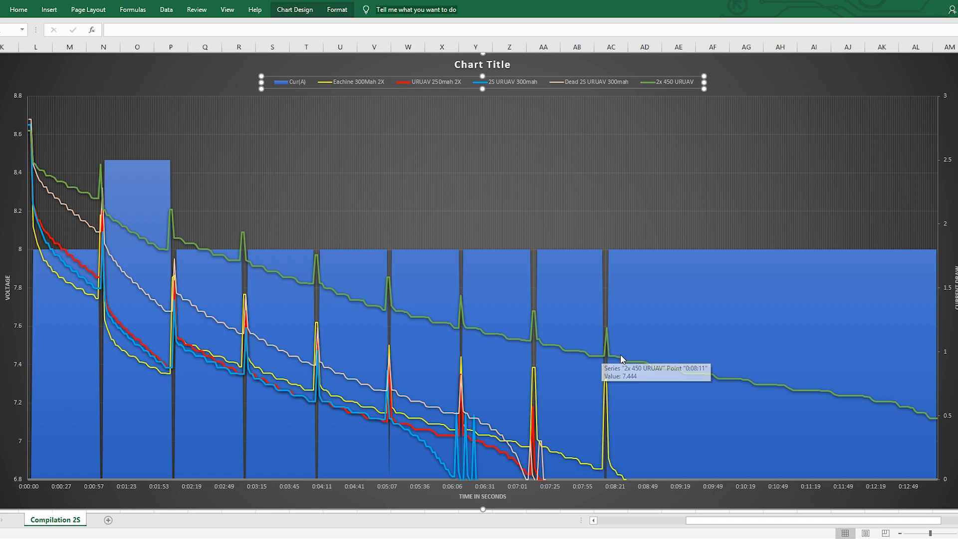
pyautogui.moveTo(641, 366)
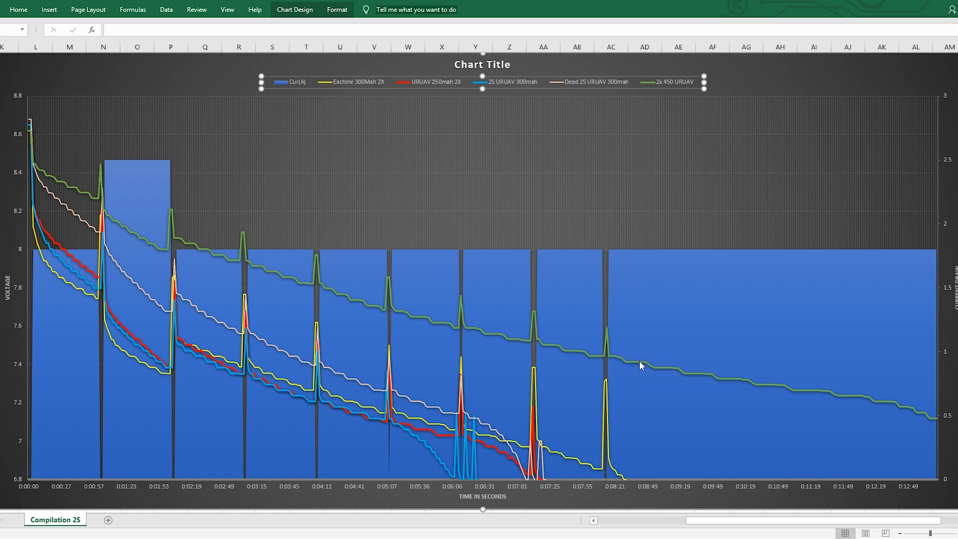
pyautogui.moveTo(702, 381)
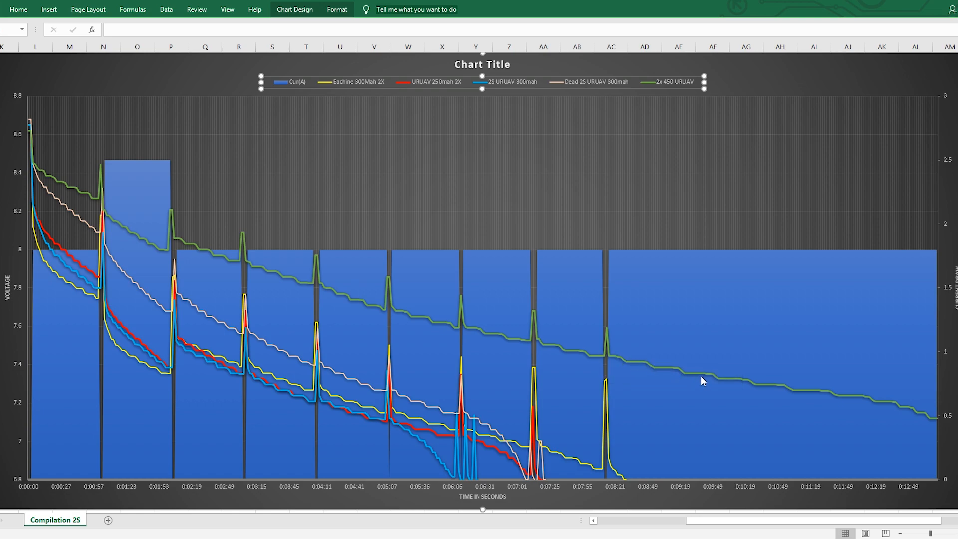
pyautogui.moveTo(753, 383)
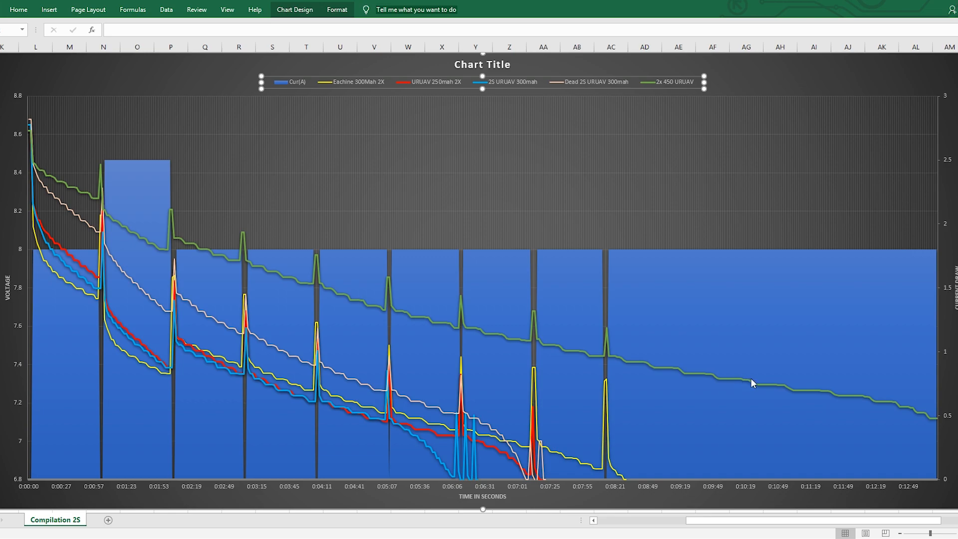
pyautogui.moveTo(772, 395)
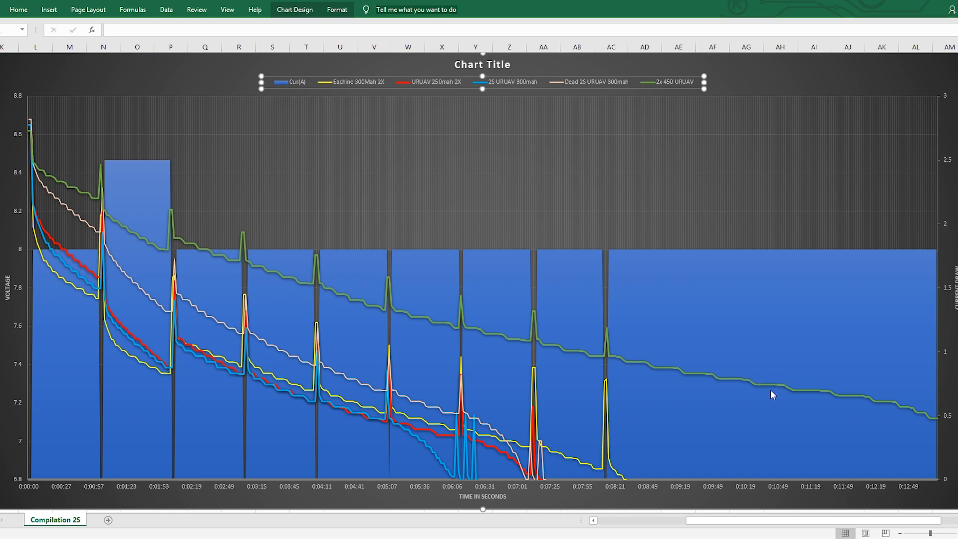
pyautogui.moveTo(801, 394)
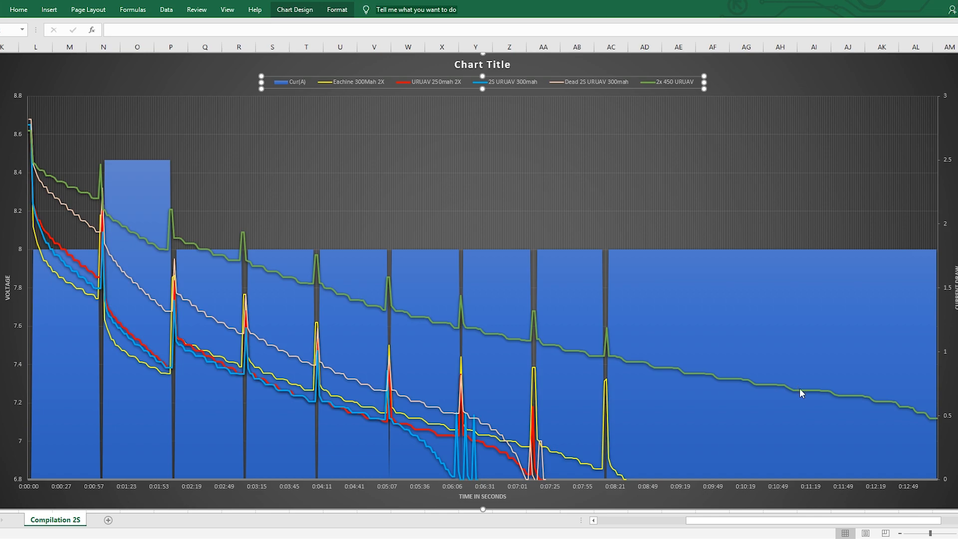
pyautogui.moveTo(686, 403)
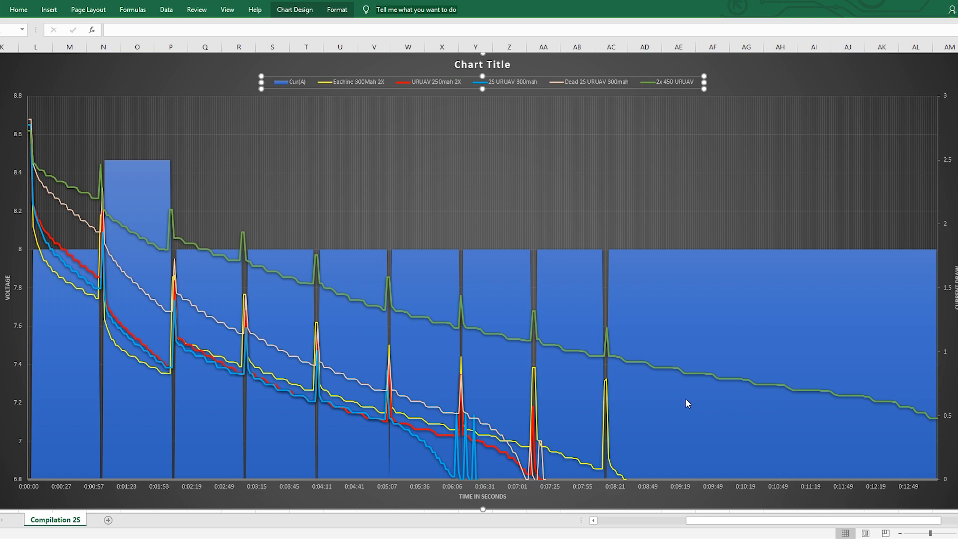
pyautogui.moveTo(772, 525)
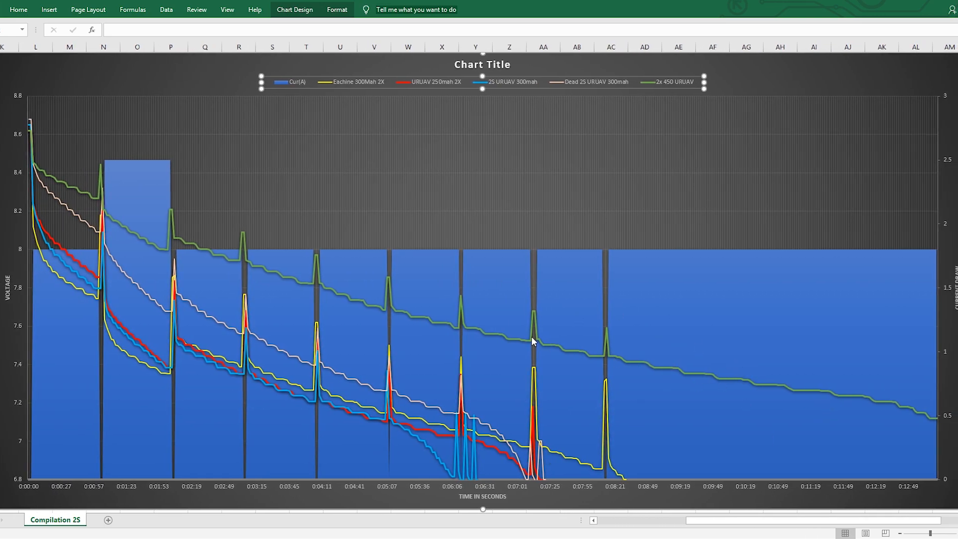
pyautogui.moveTo(711, 384)
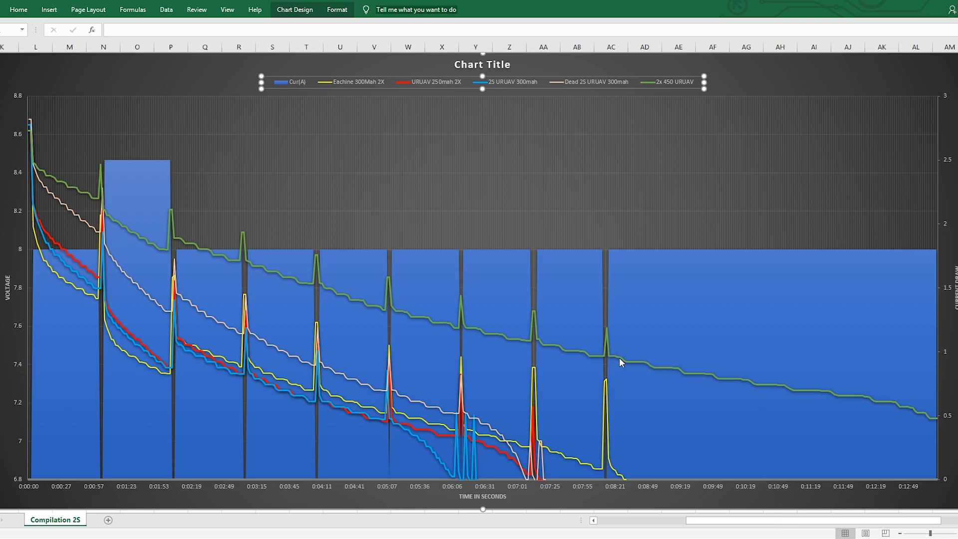
pyautogui.moveTo(588, 451)
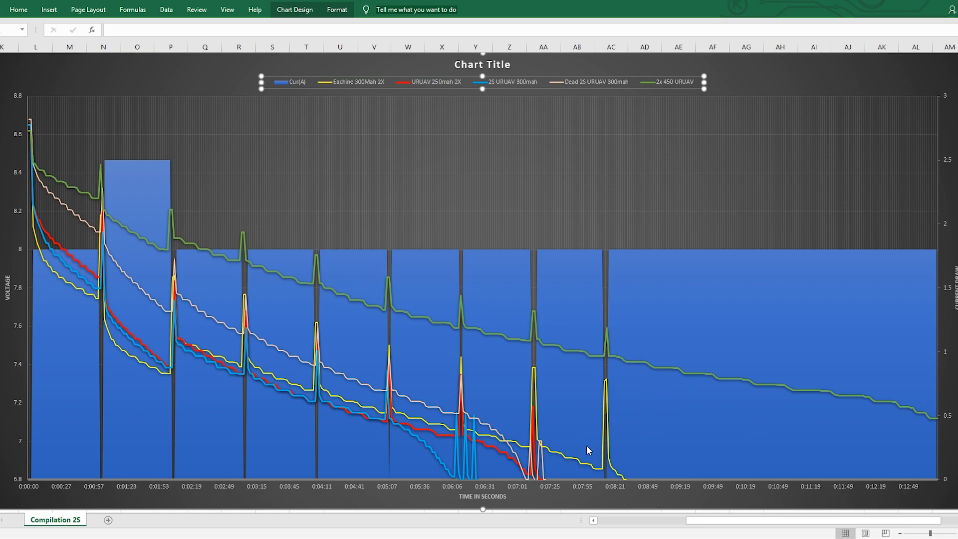
pyautogui.moveTo(634, 453)
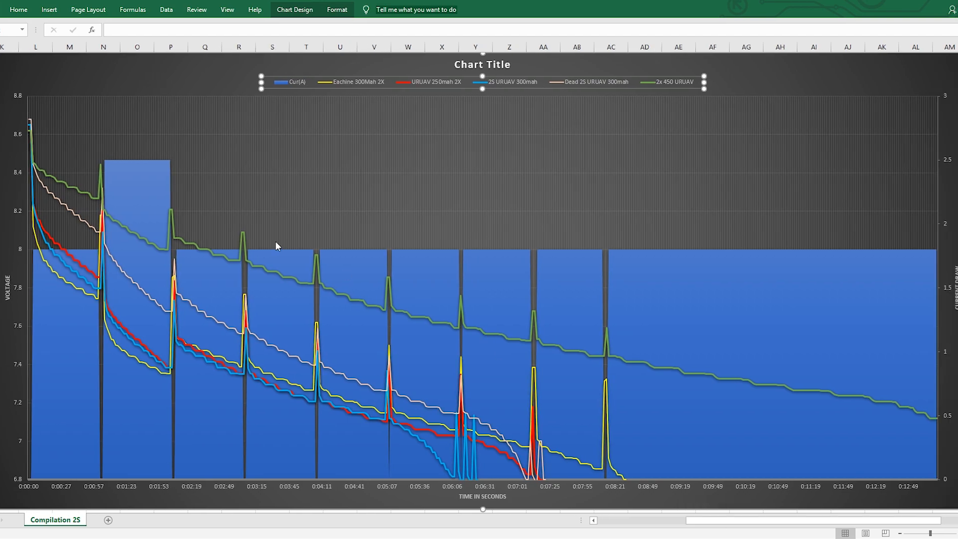
pyautogui.moveTo(513, 496)
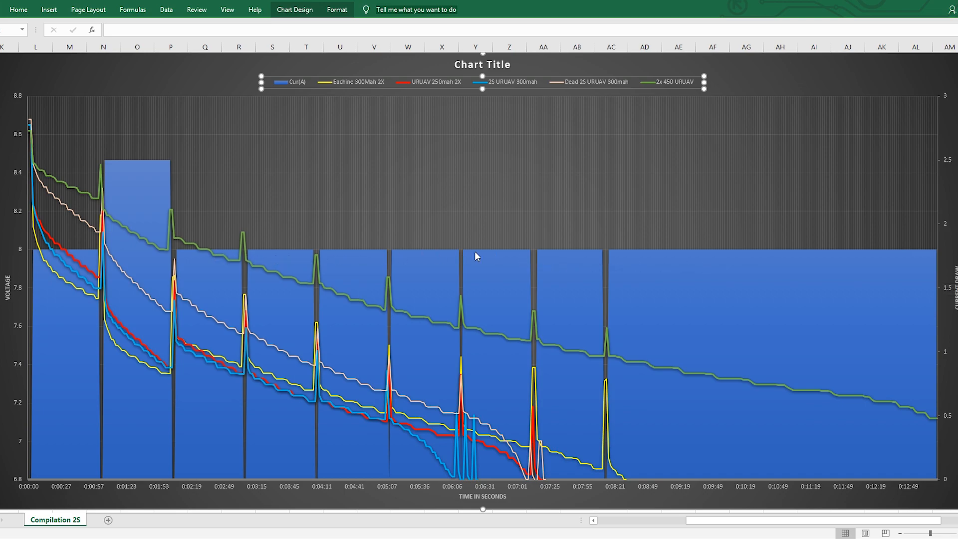
pyautogui.moveTo(437, 402)
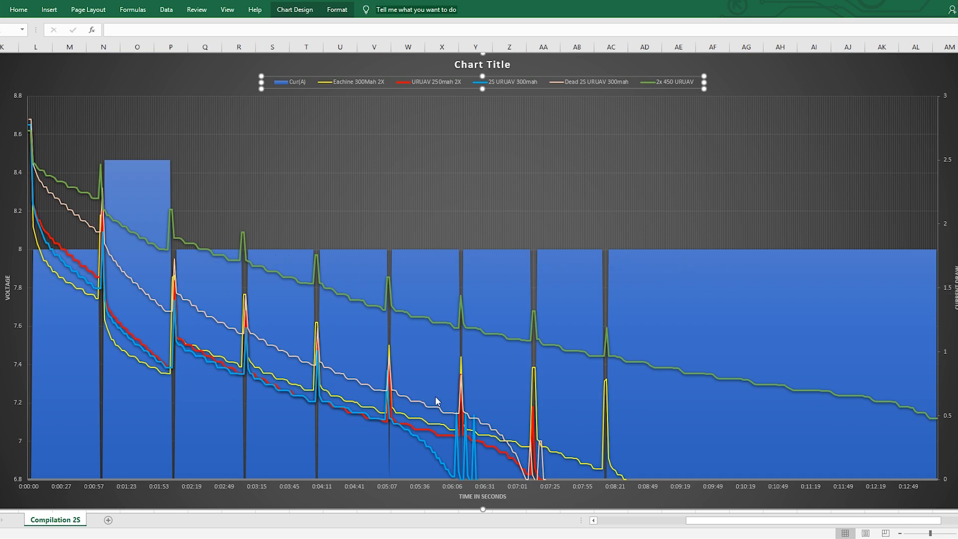
pyautogui.moveTo(581, 432)
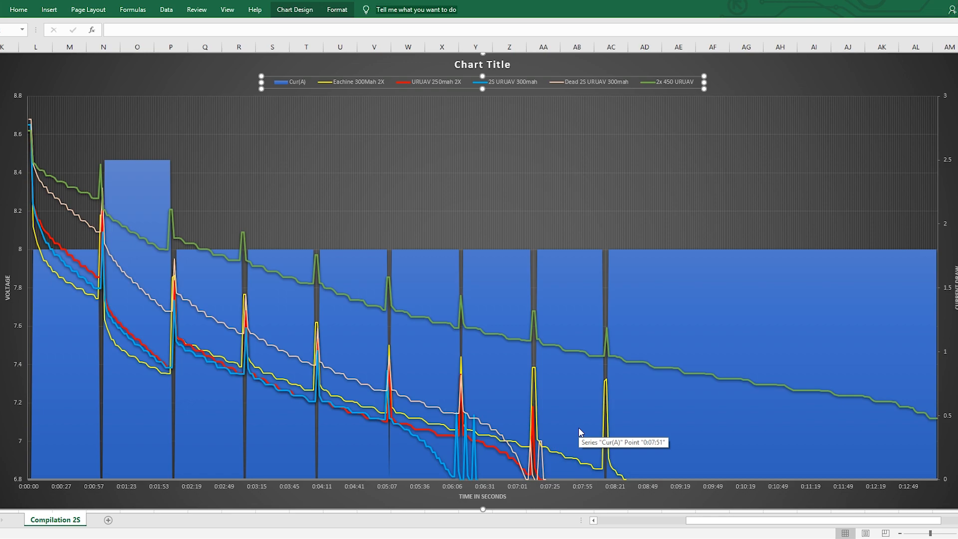
pyautogui.moveTo(585, 431)
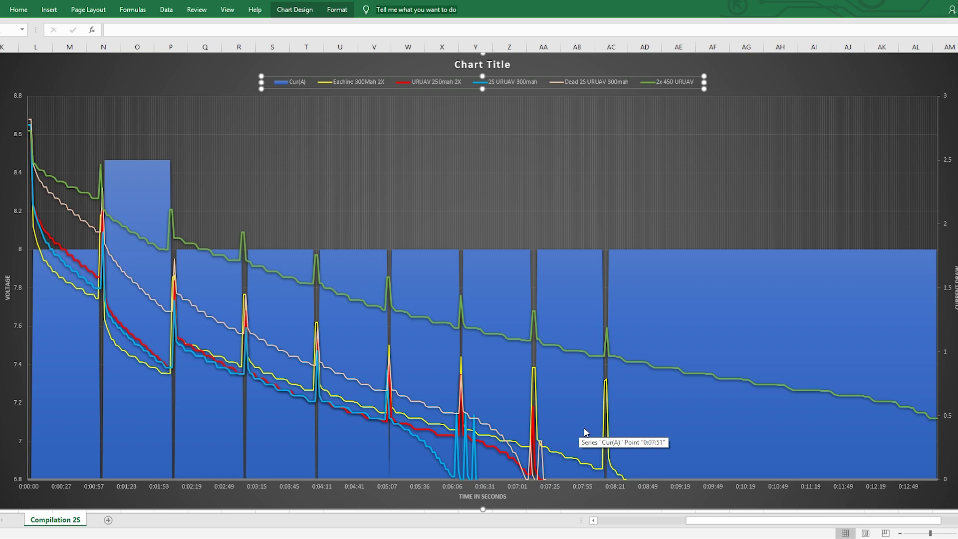
pyautogui.moveTo(623, 342)
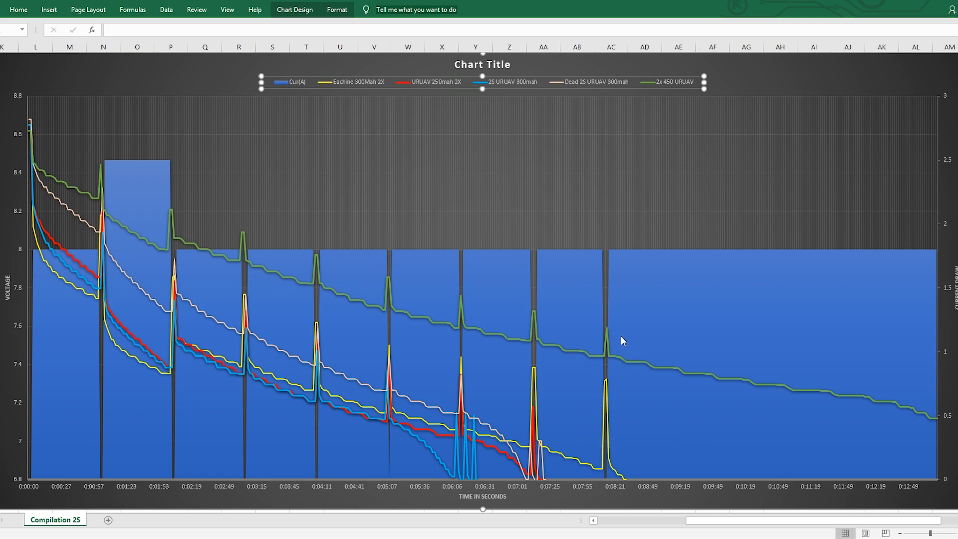
pyautogui.moveTo(597, 322)
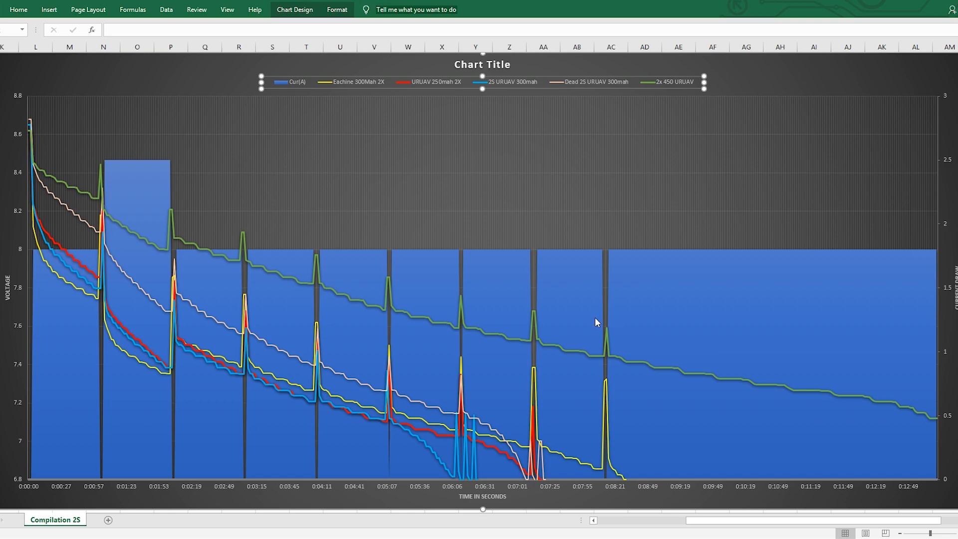
pyautogui.moveTo(604, 311)
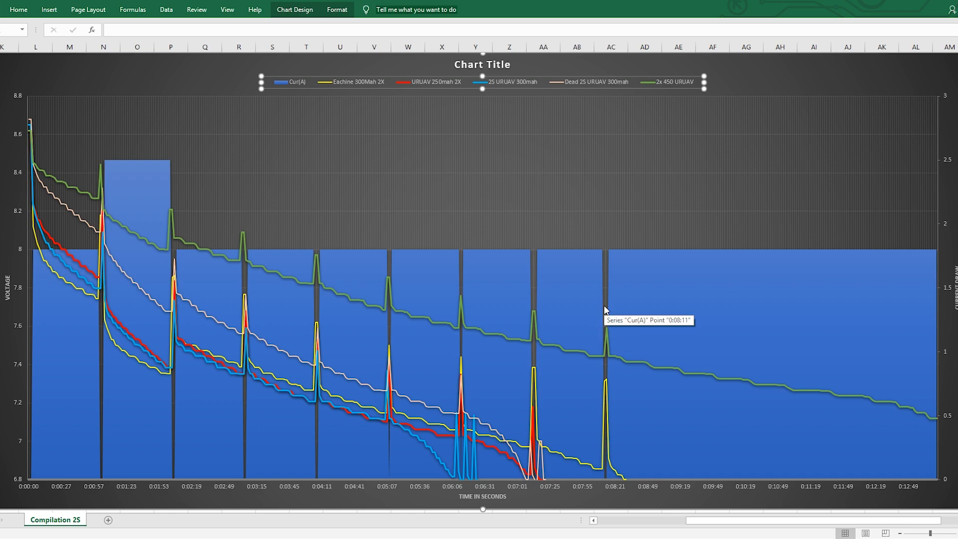
pyautogui.moveTo(736, 504)
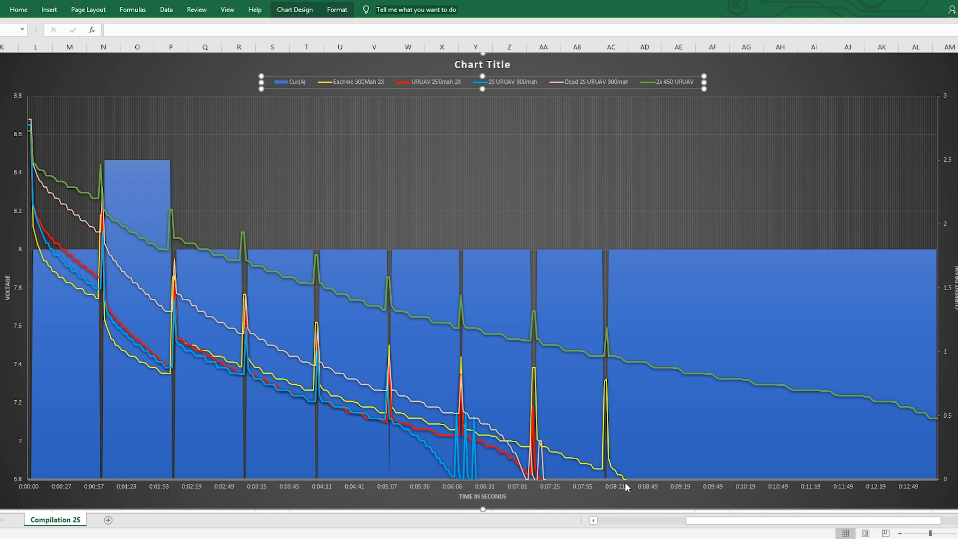
pyautogui.moveTo(625, 90)
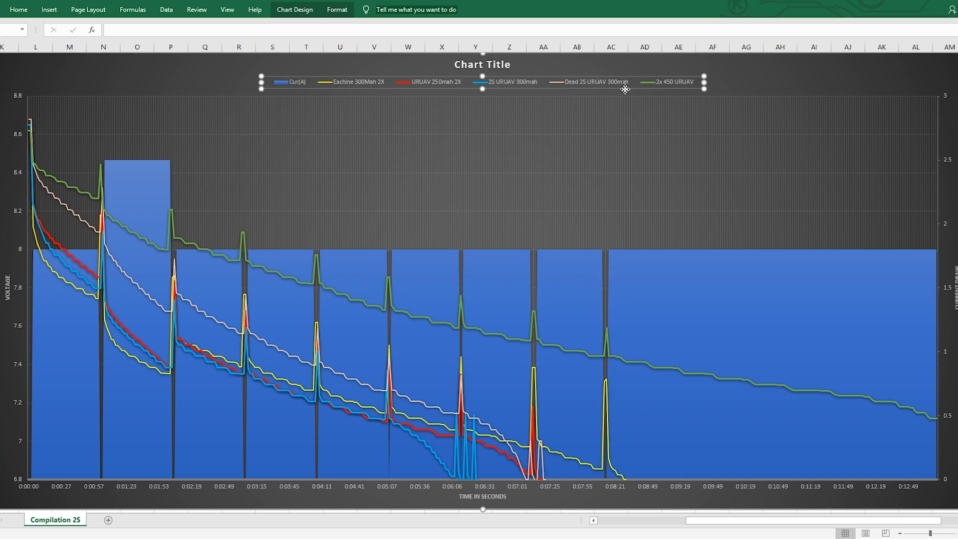
pyautogui.moveTo(591, 125)
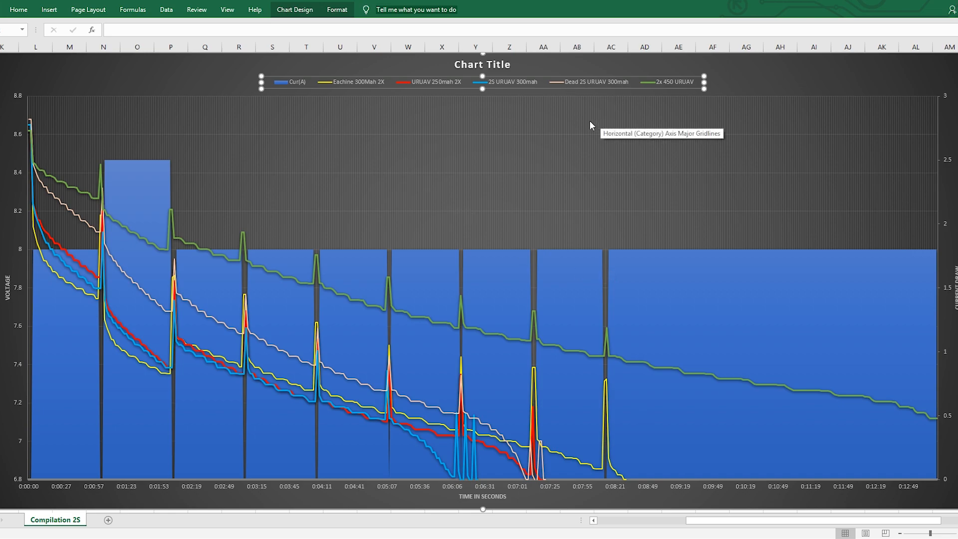
pyautogui.moveTo(607, 409)
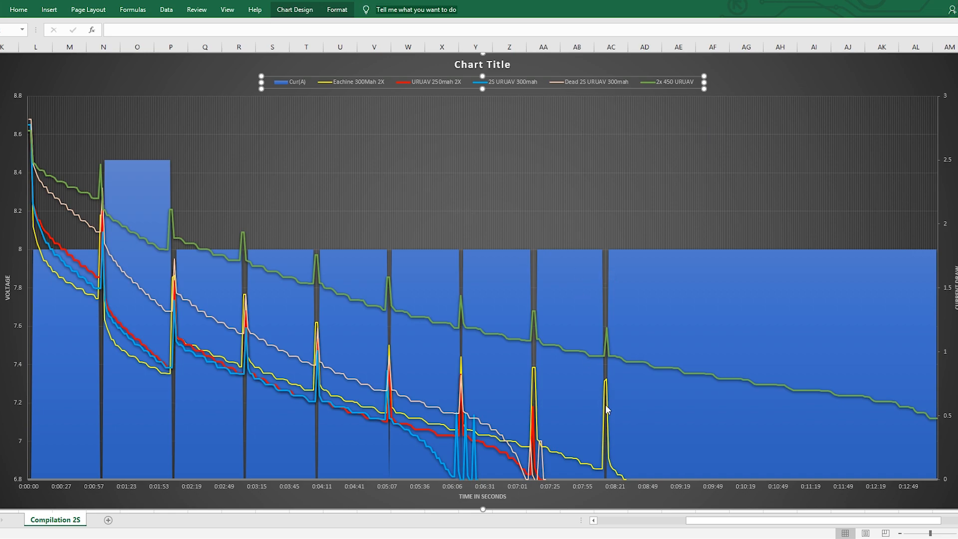
pyautogui.moveTo(607, 408)
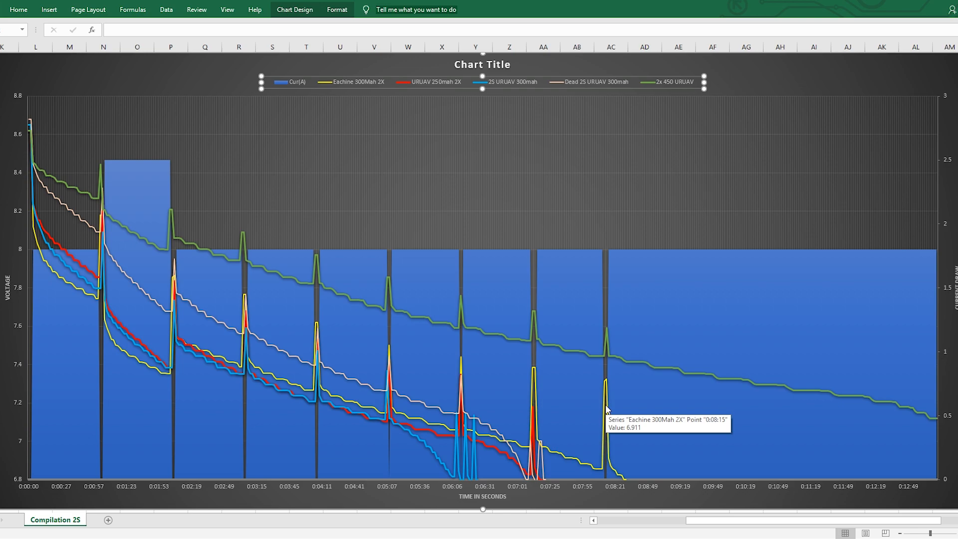
pyautogui.moveTo(738, 432)
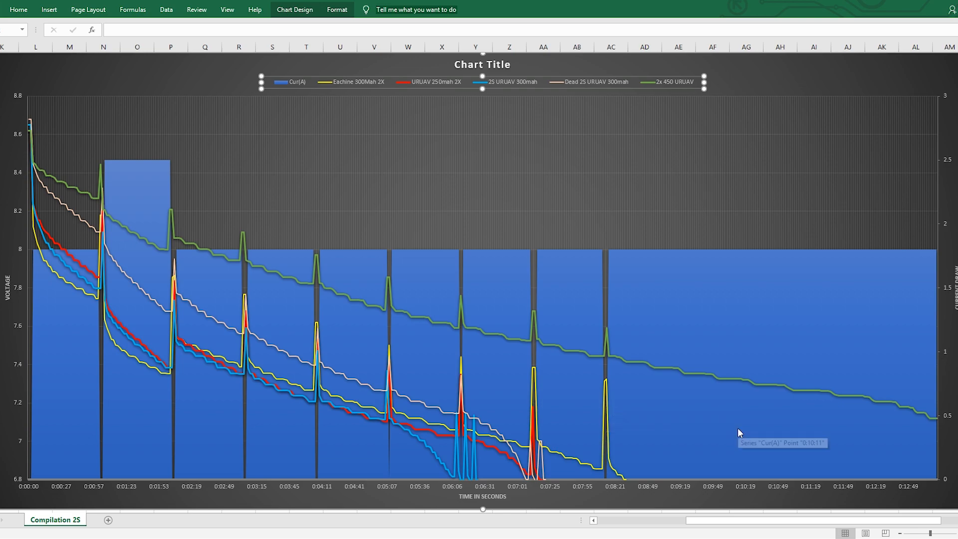
pyautogui.moveTo(771, 446)
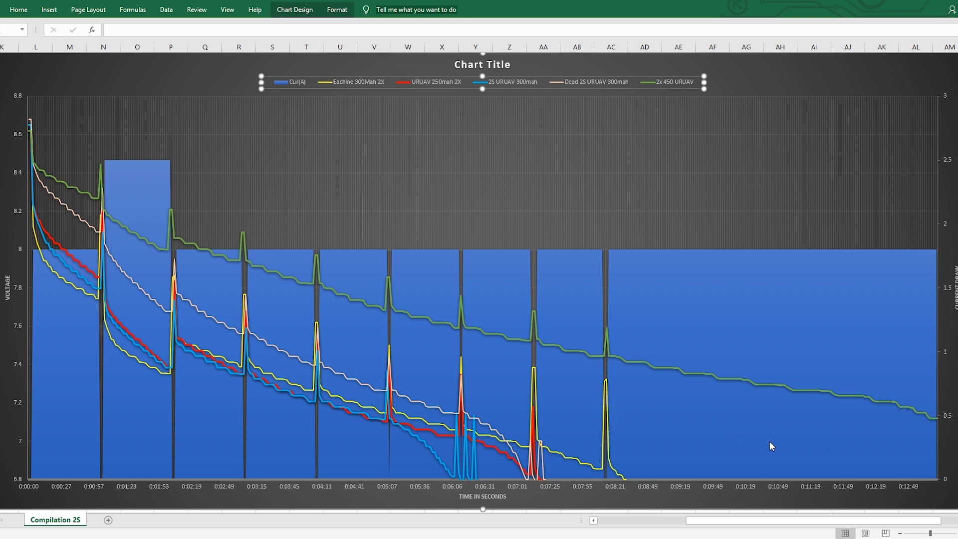
pyautogui.moveTo(431, 522)
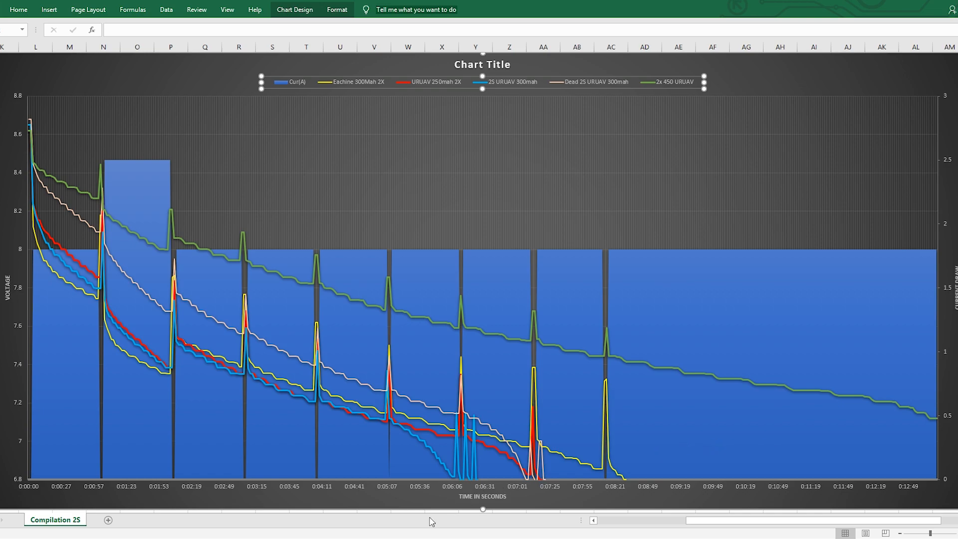